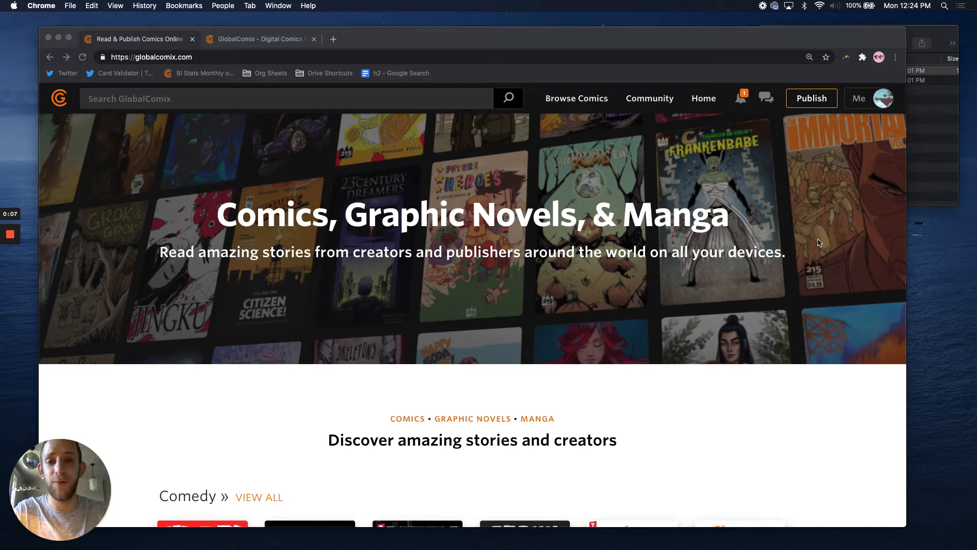
mouse_move(598, 285)
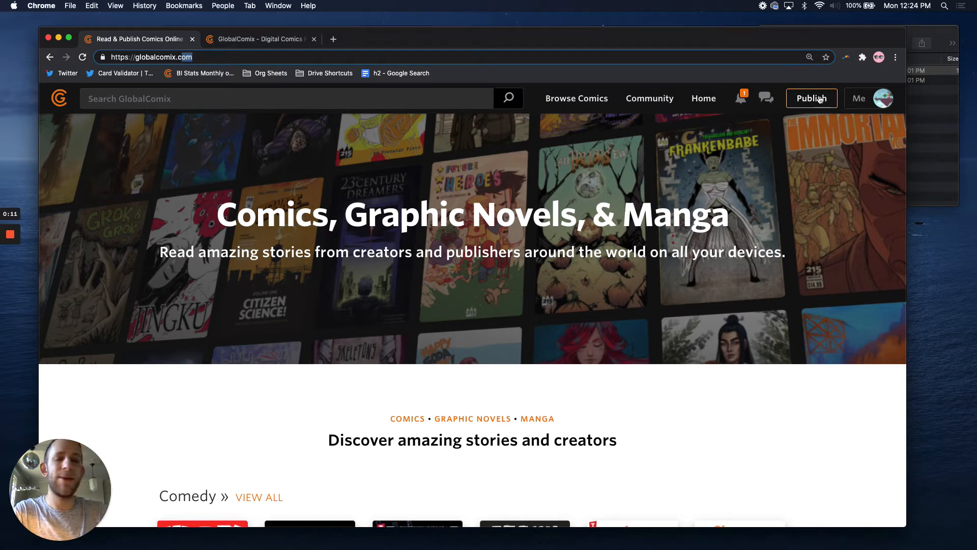
- Go to Publish to manage the TEST publisher's comic series
left_click(811, 98)
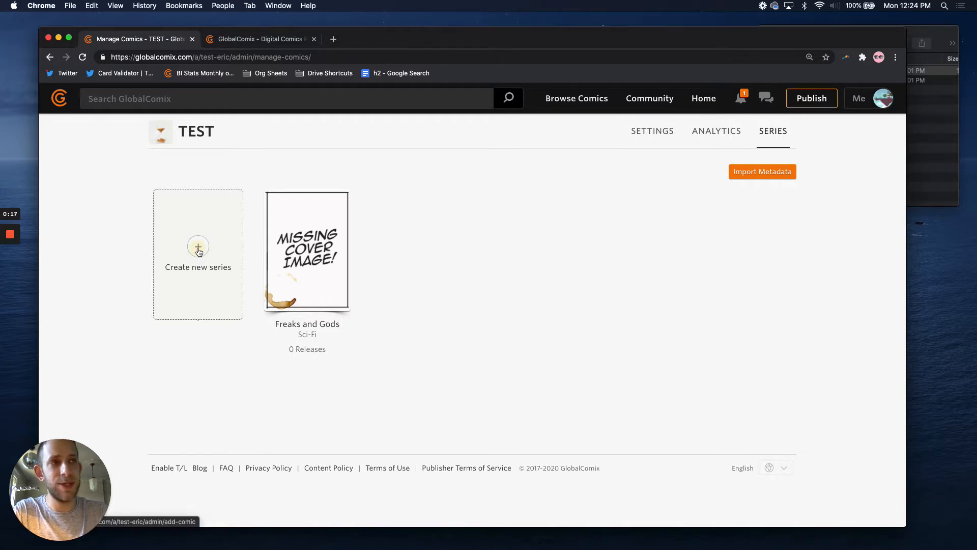
- Start a new series titled 'Freaks and Gods' using the title suggestion
left_click(198, 253)
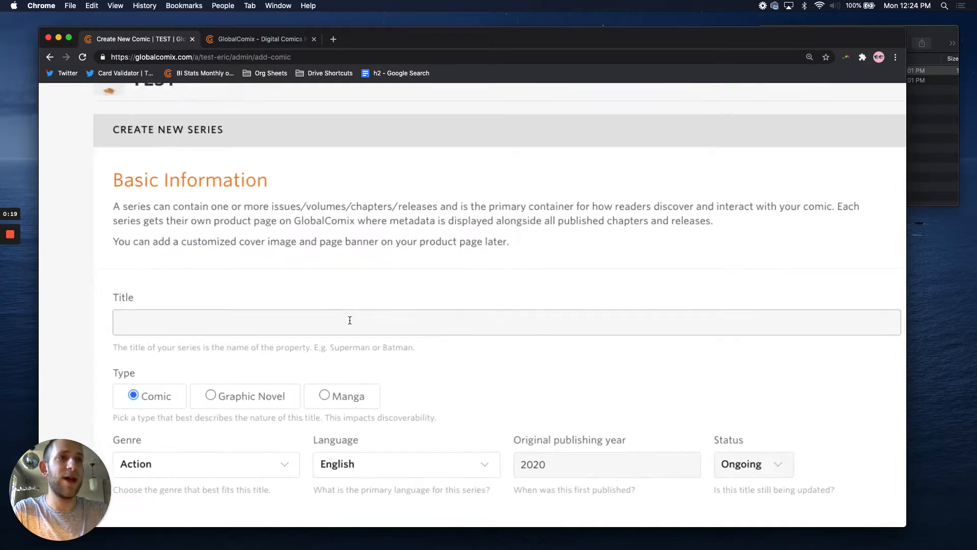
left_click(349, 320)
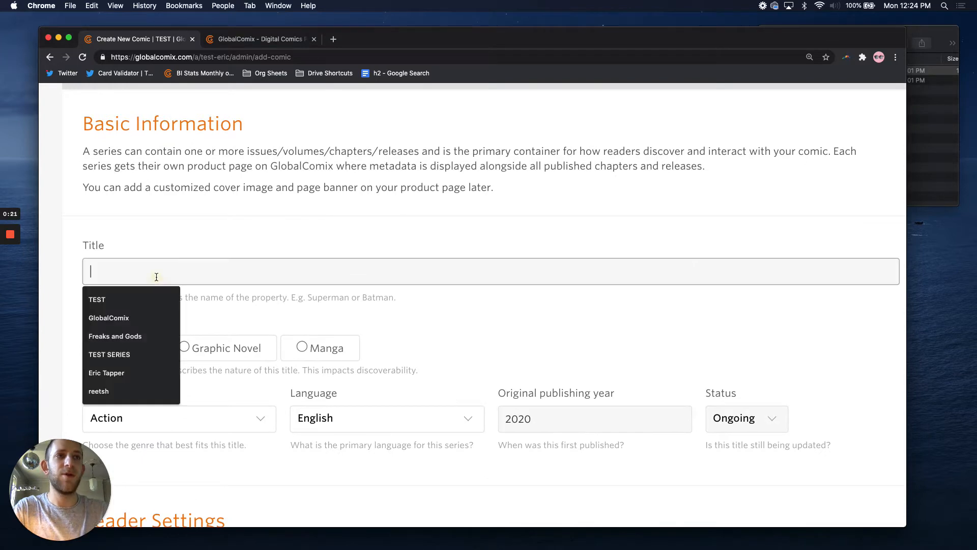
type("Freaks and")
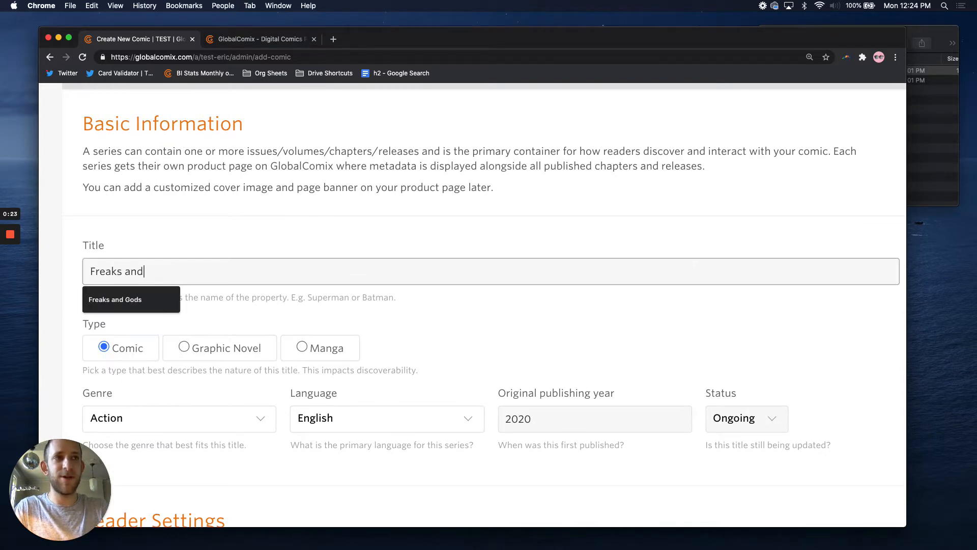
left_click(116, 300)
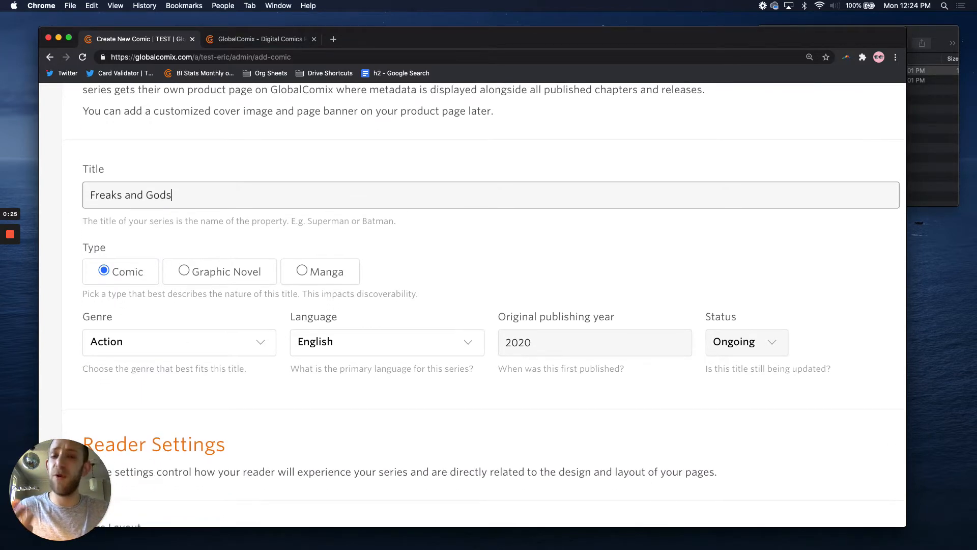
- Set the series genre to Sci-Fi and the publishing year to 2018
scroll("down", 3)
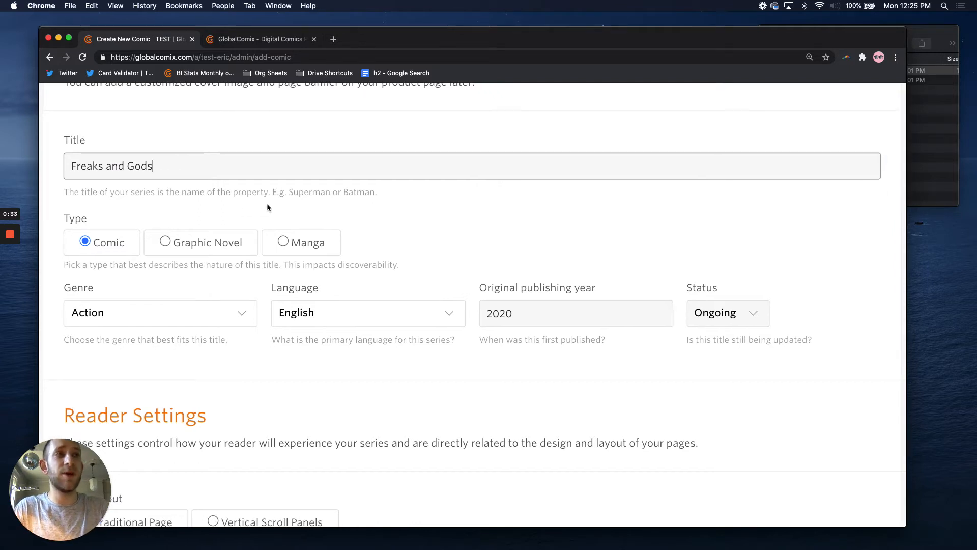
scroll("down", 3)
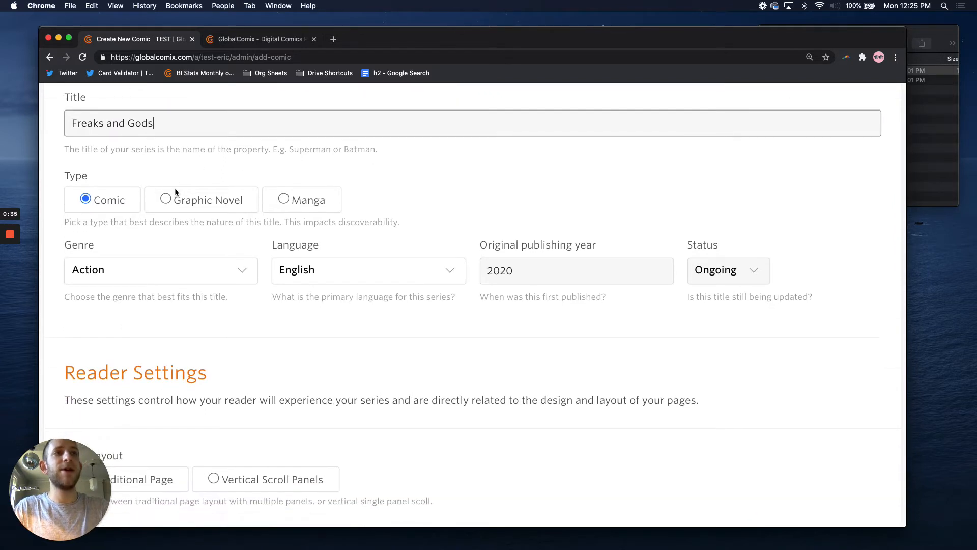
left_click(160, 270)
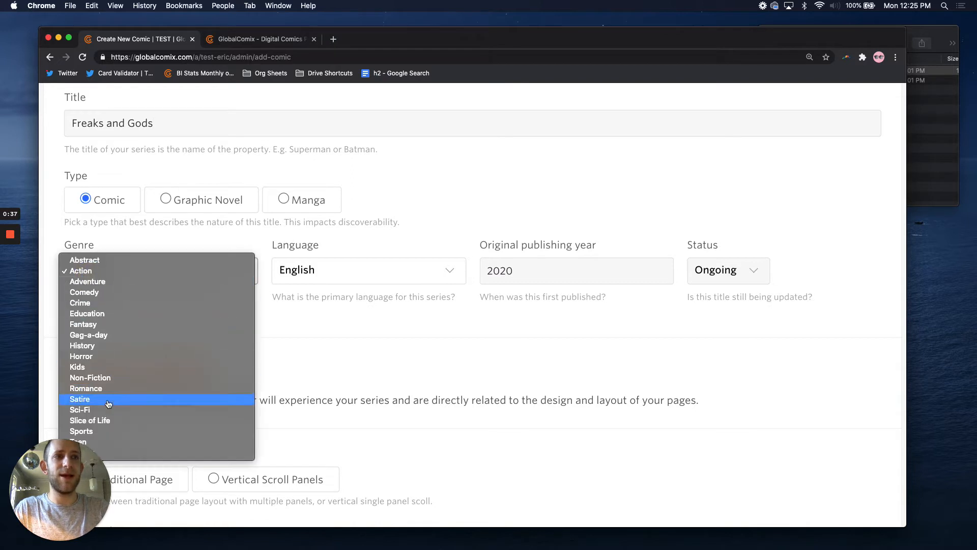
left_click(80, 409)
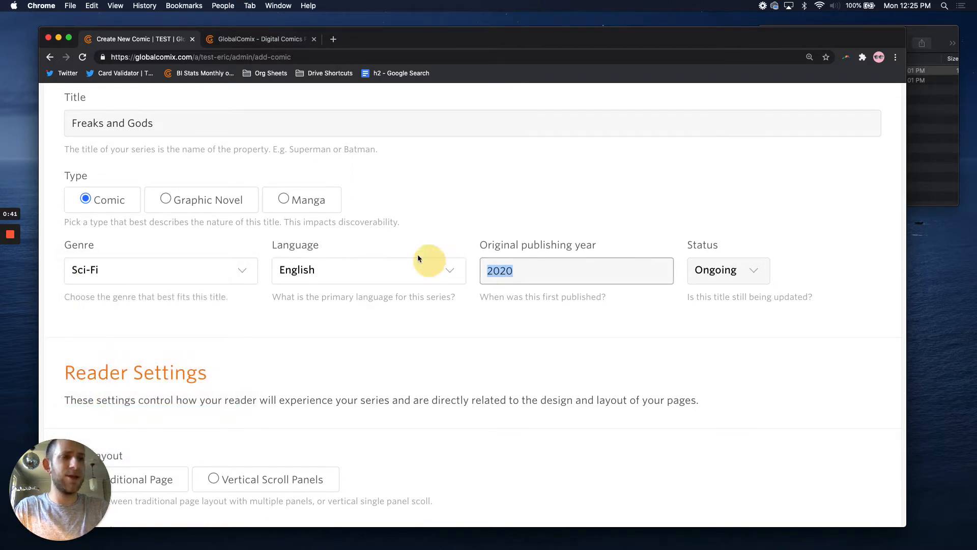
type("2018")
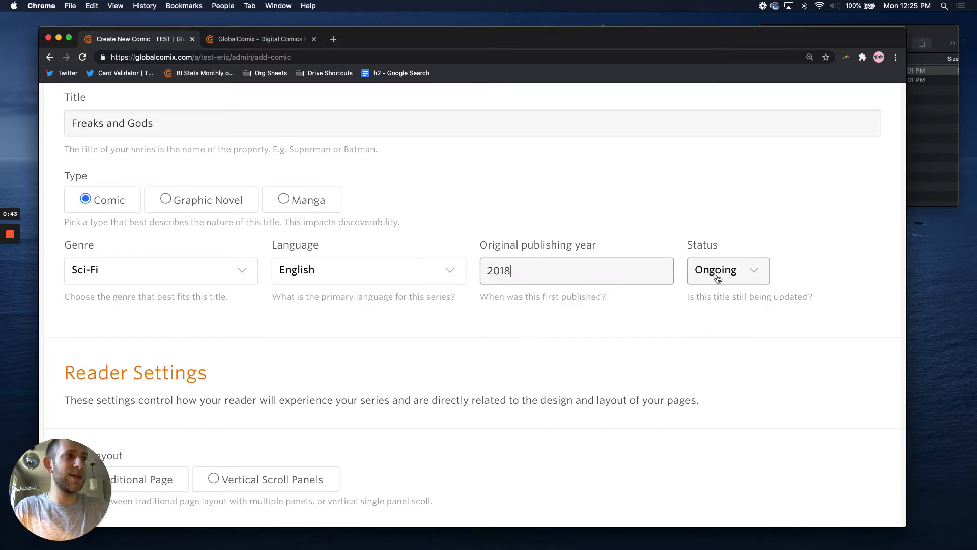
scroll("down", 3)
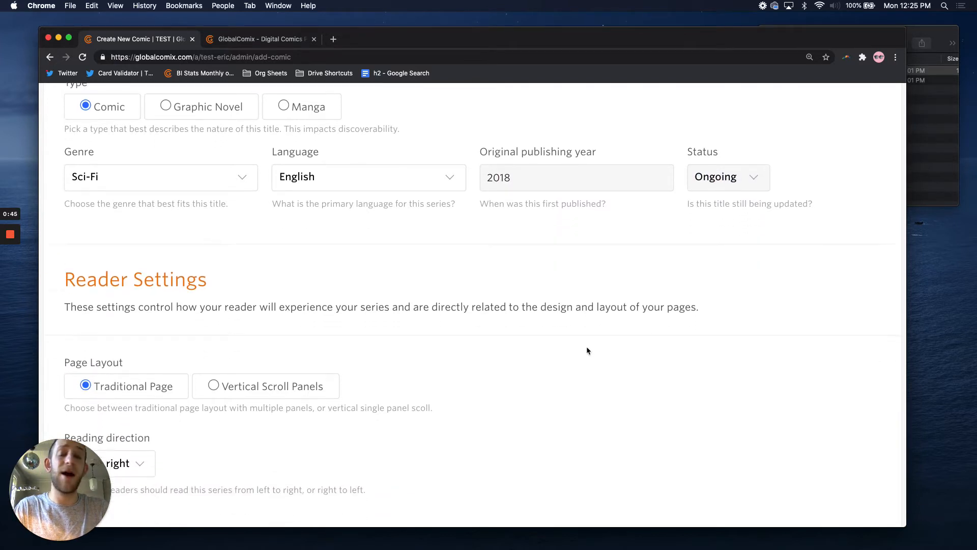
scroll("down", 3)
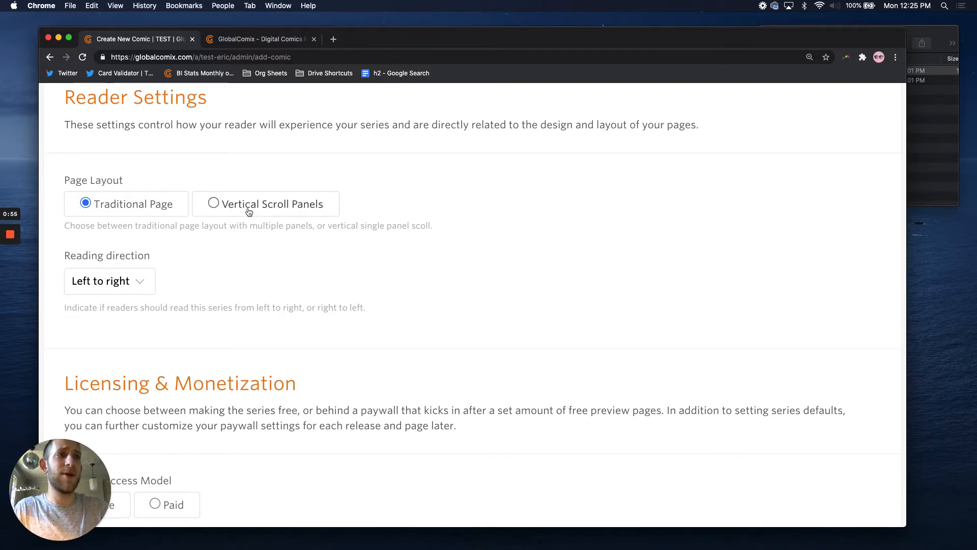
scroll("down", 3)
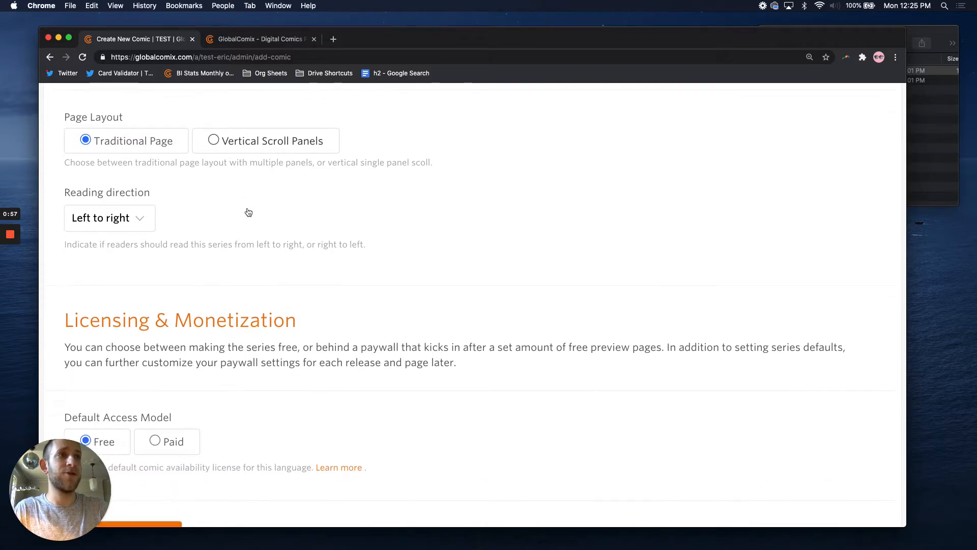
scroll("down", 3)
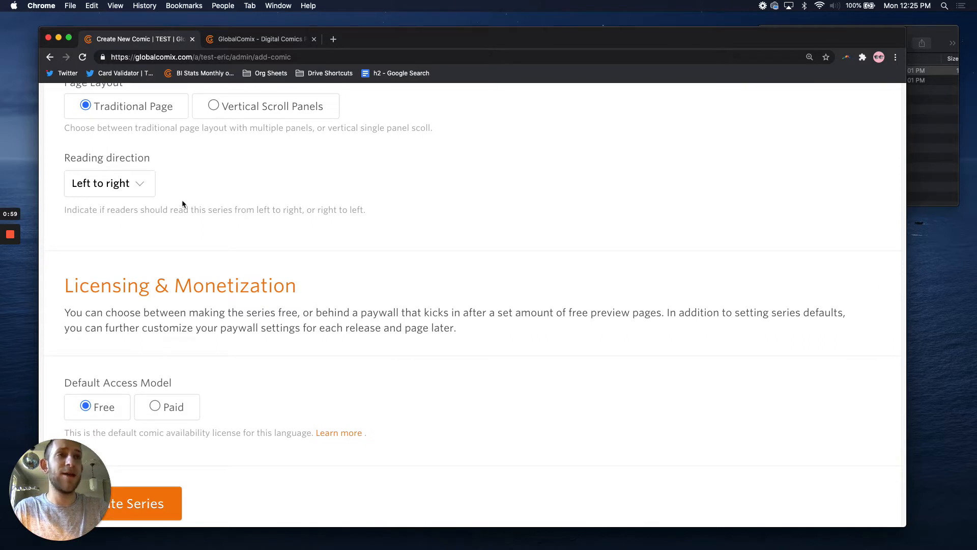
left_click(108, 183)
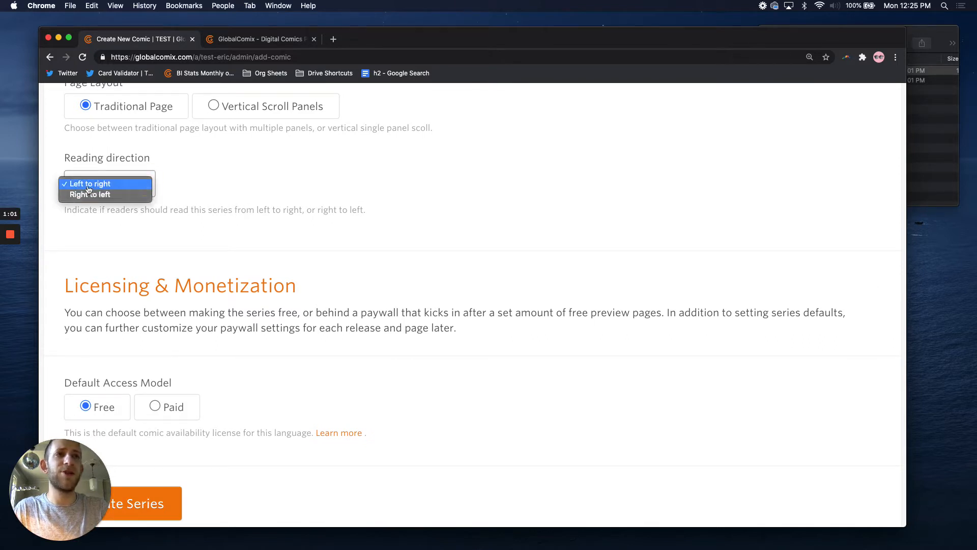
left_click(87, 183)
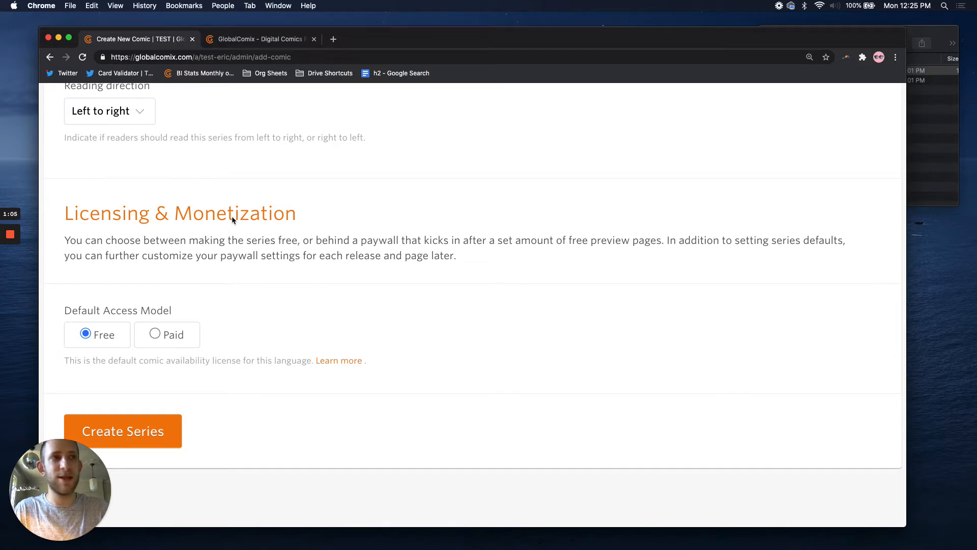
- Set the free preview to the first 10 pages of each release, after trying Custom
scroll("down", 3)
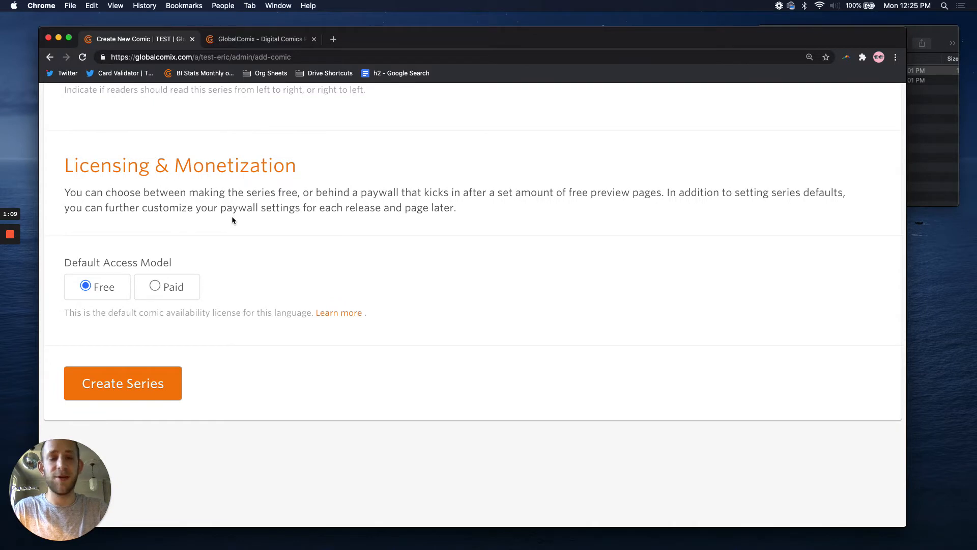
mouse_move(111, 180)
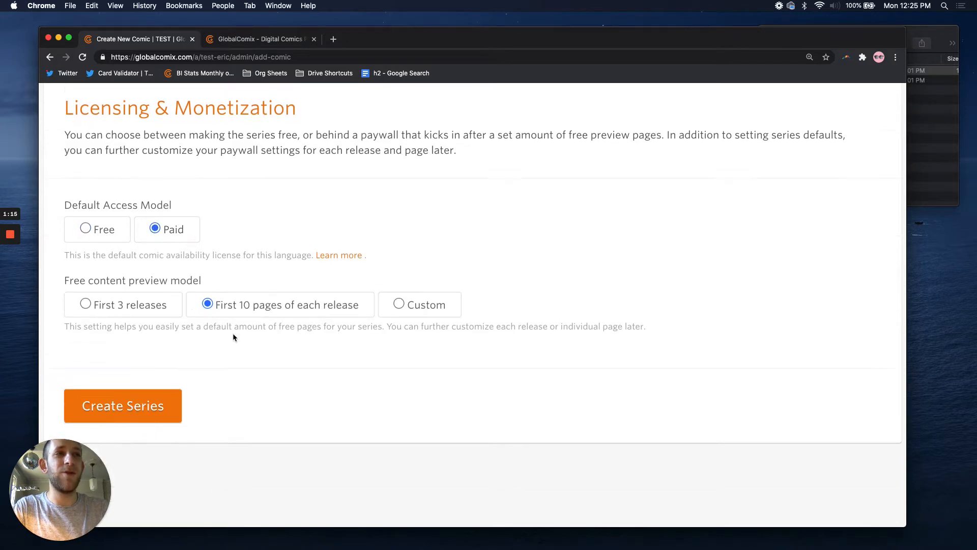
scroll("down", 3)
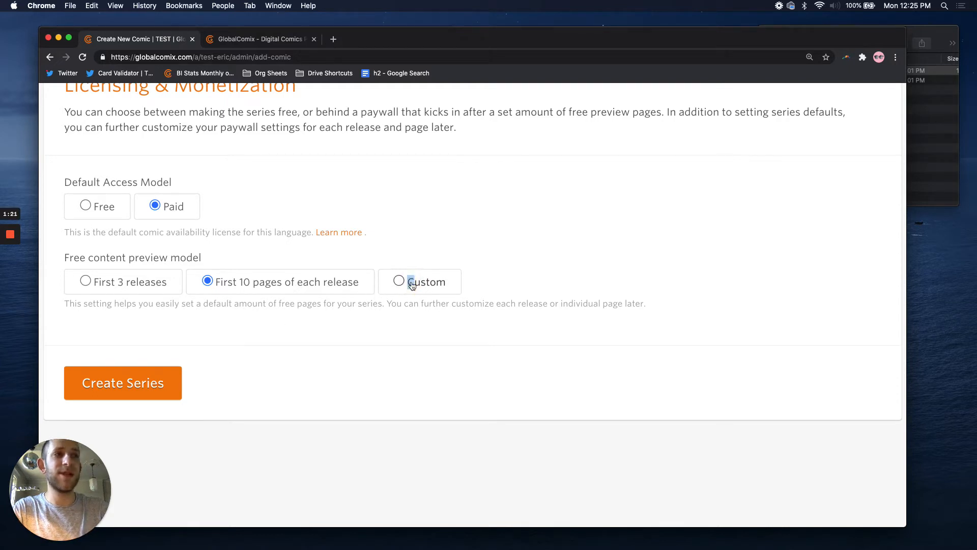
left_click(399, 281)
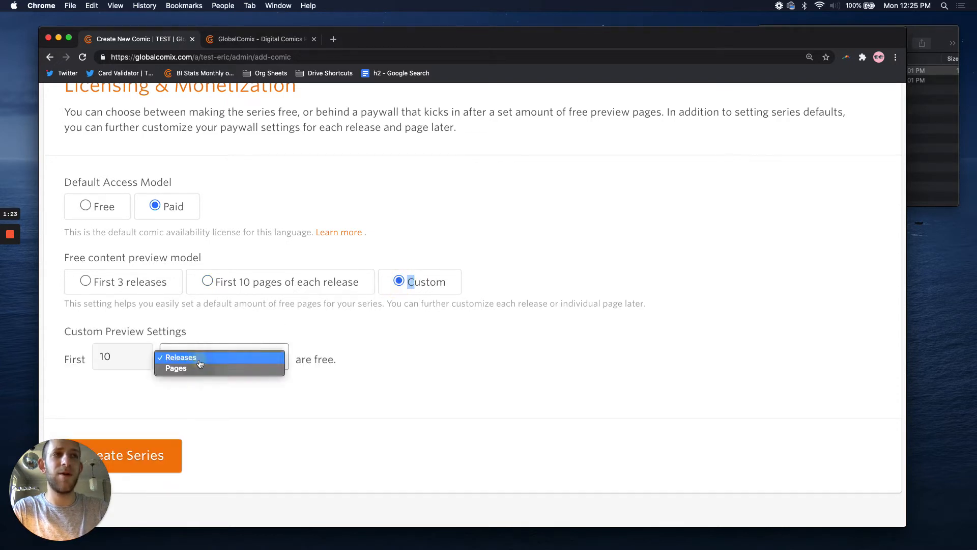
left_click(181, 357)
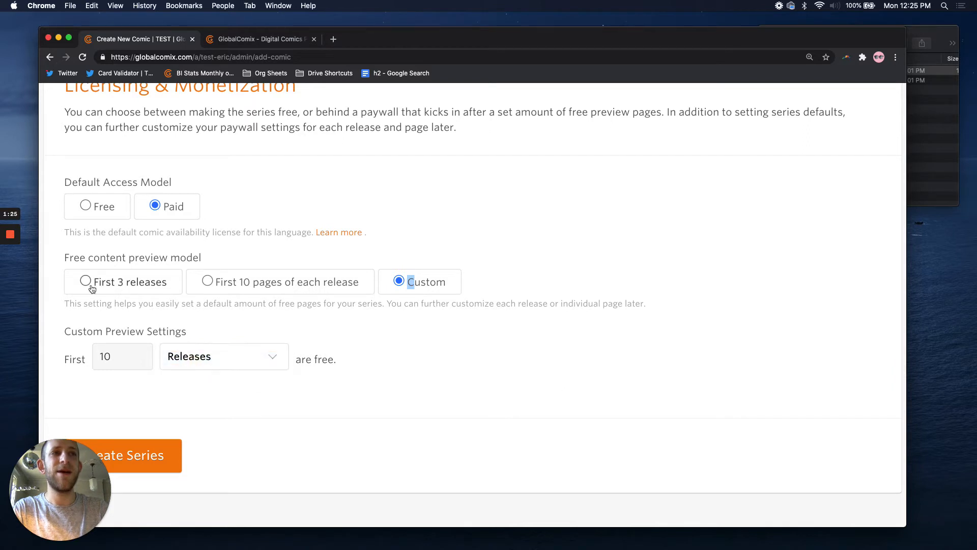
mouse_move(157, 286)
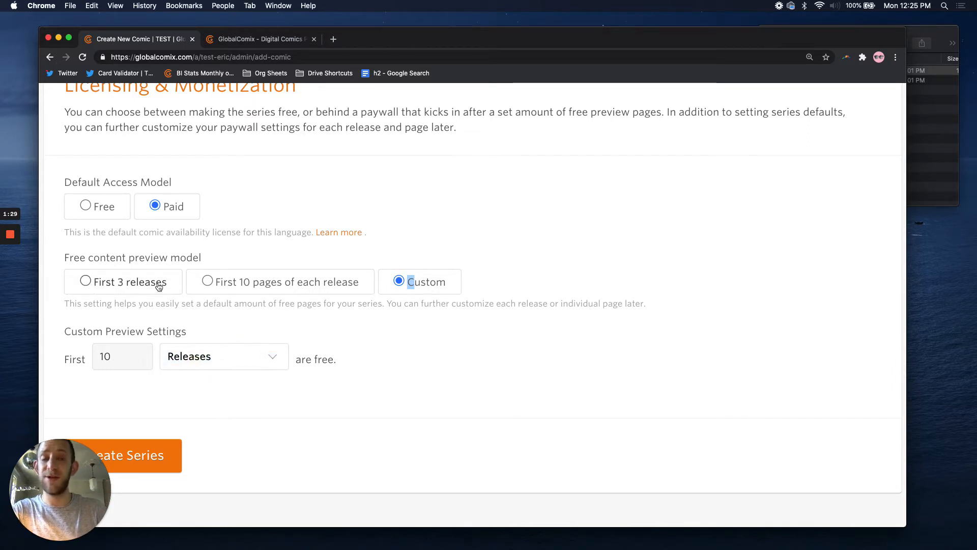
left_click(207, 281)
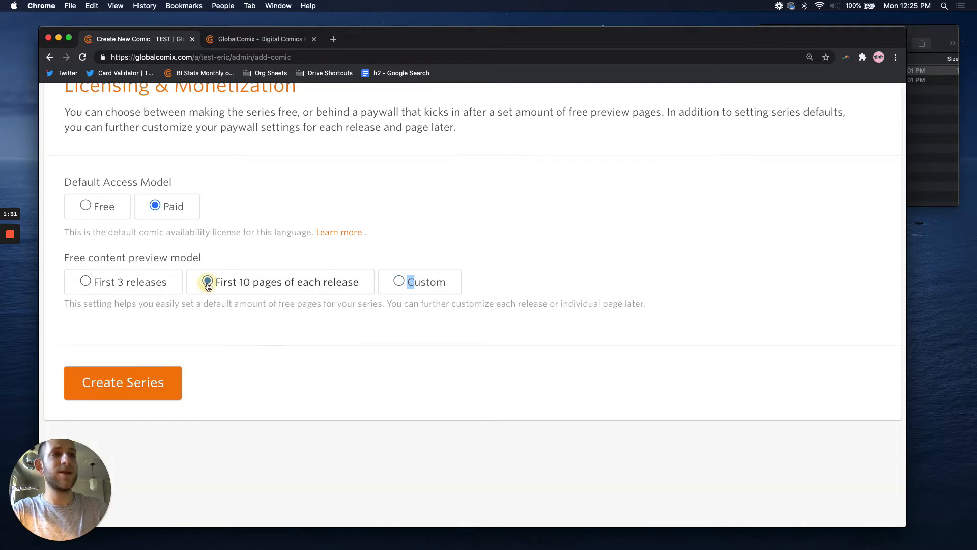
left_click(208, 281)
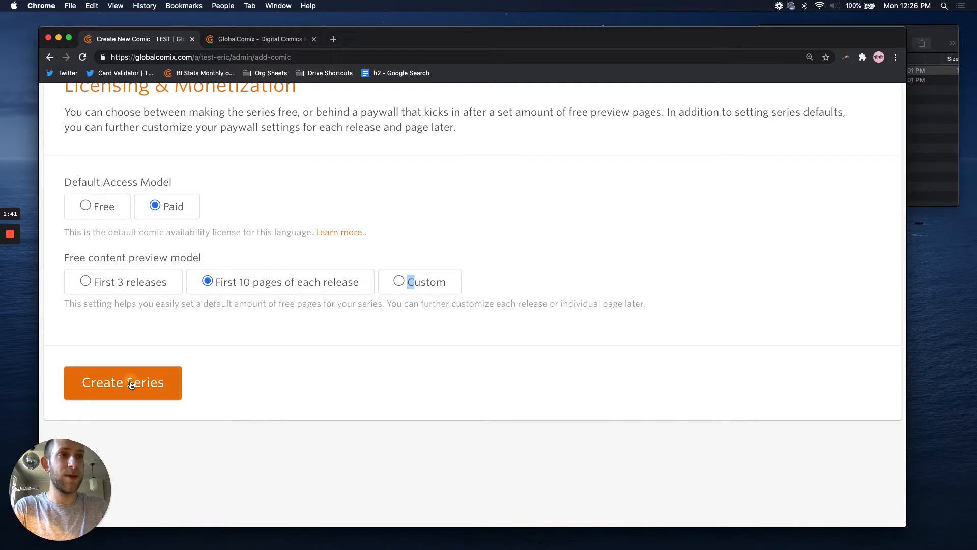
- Create the series and enter the Steph Alexander and Silver Knight synopsis as its description
left_click(123, 383)
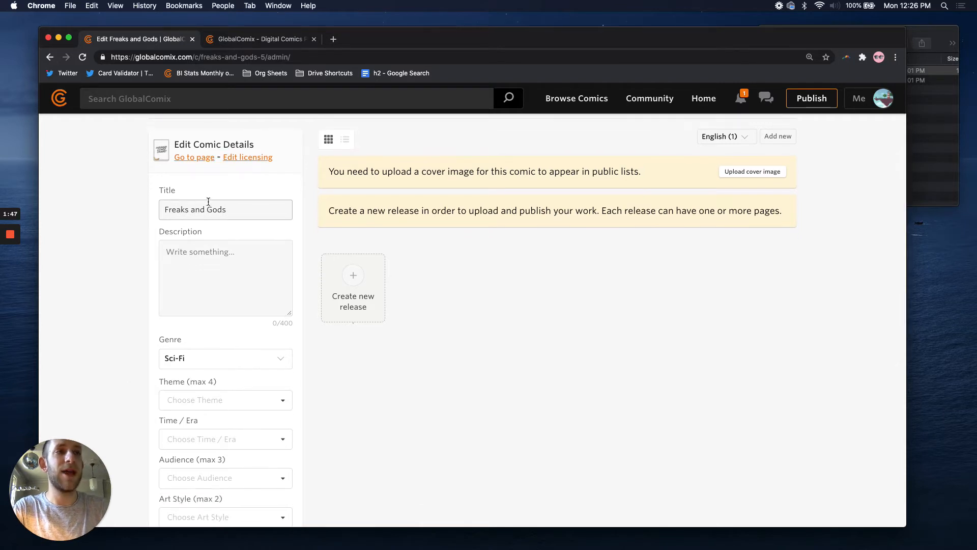
left_click(225, 277)
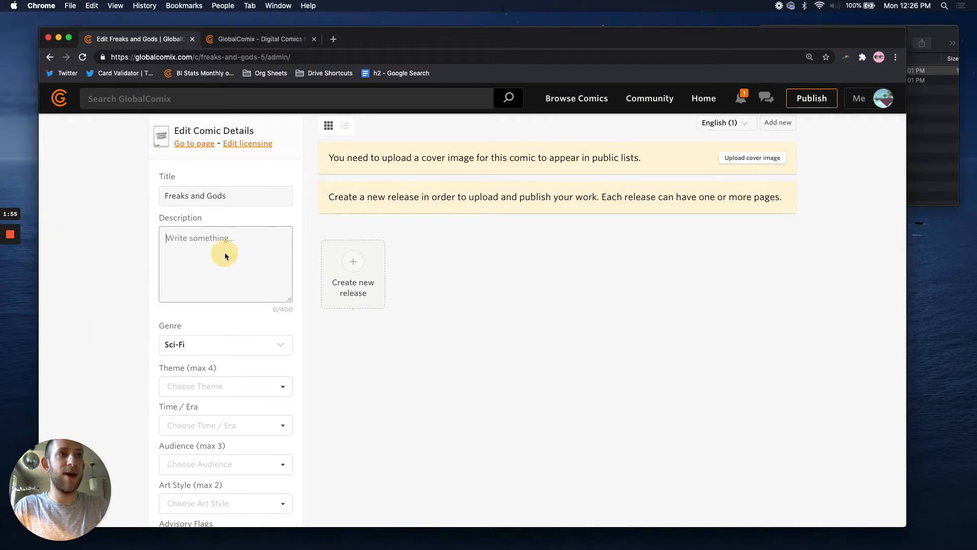
type("Steph Alexander and the Silver Knight turned foredoomed Barghest travel from realm to realm hoping the next will break the curse and return them home.")
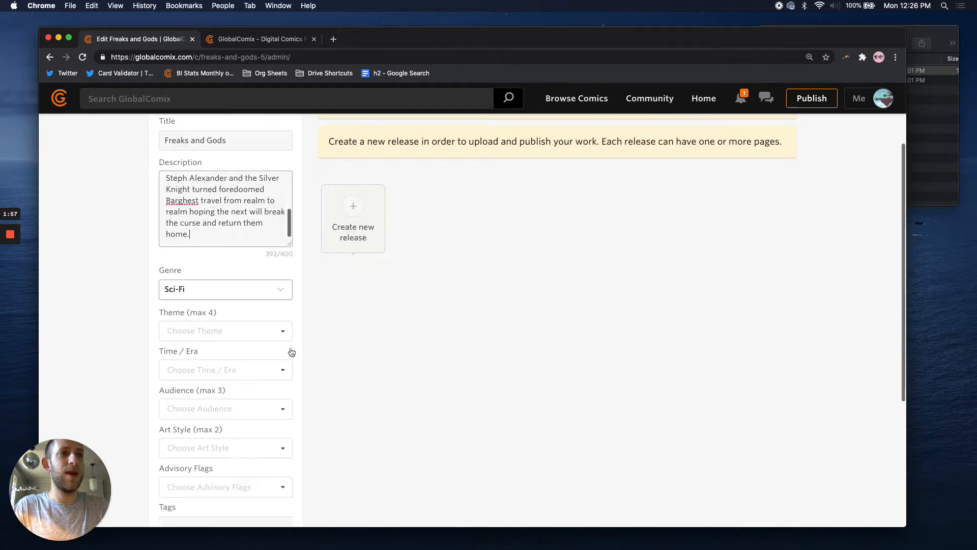
- Add Superhero as a theme and set the era to Earth timeline not applicable
left_click(225, 331)
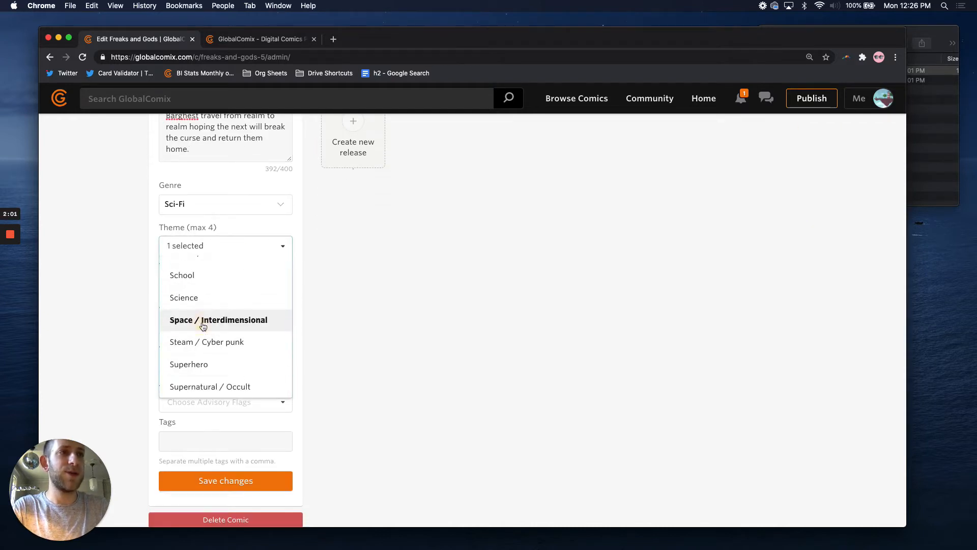
left_click(210, 387)
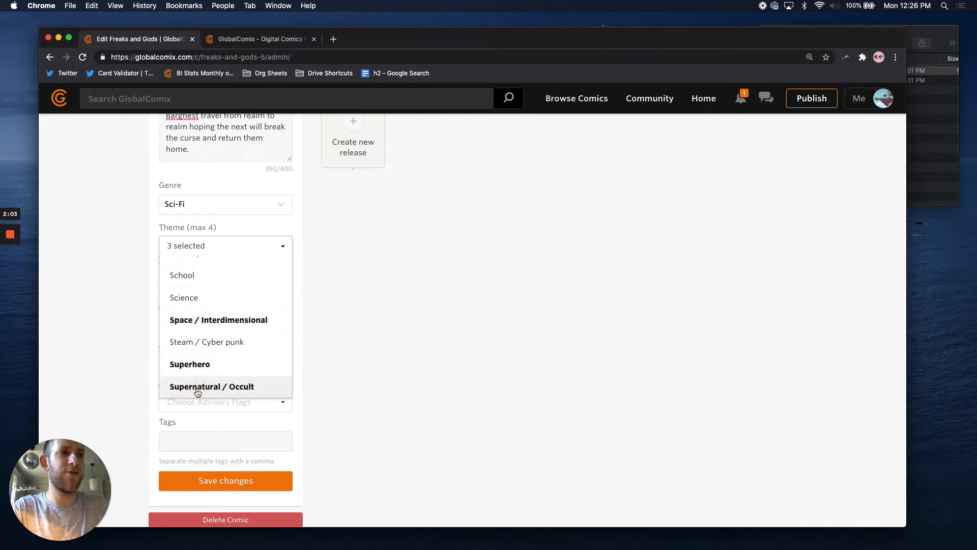
mouse_move(325, 255)
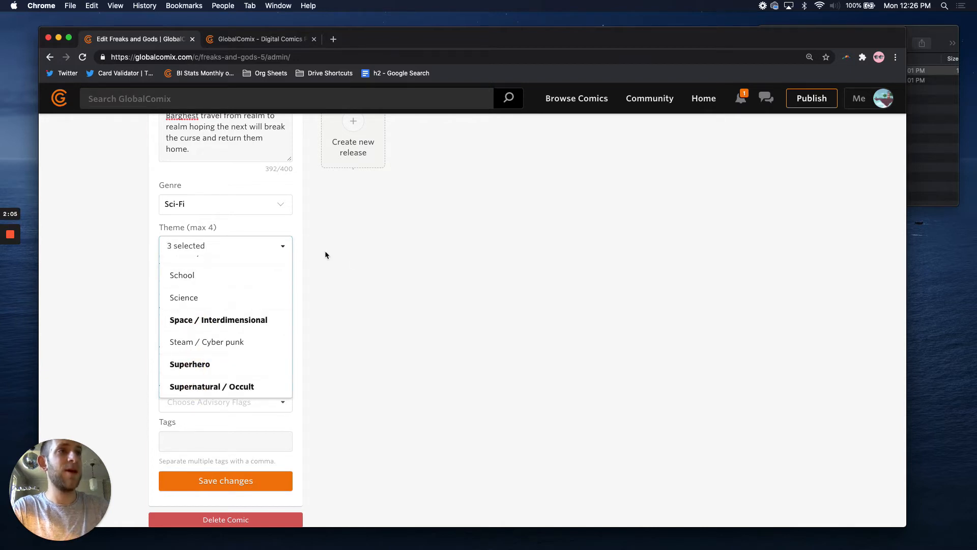
left_click(224, 285)
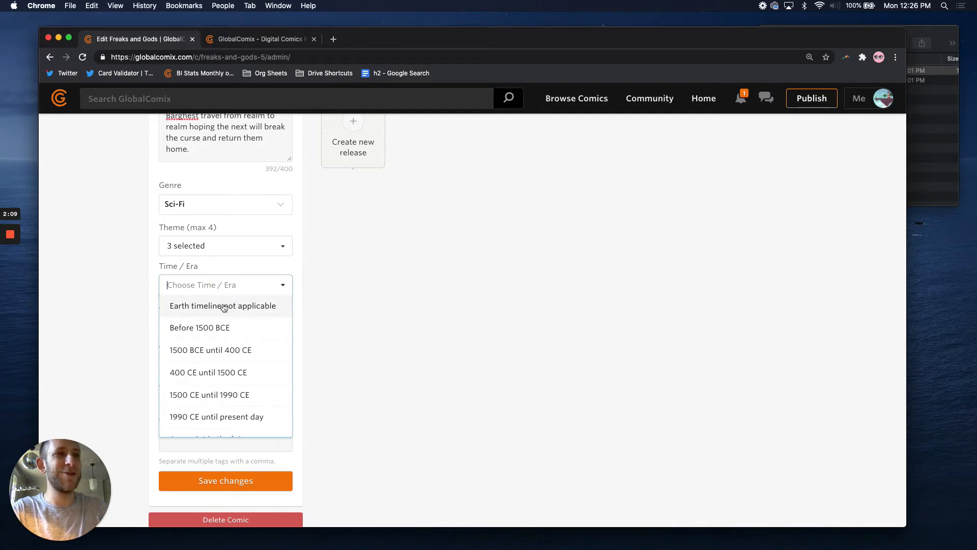
left_click(222, 305)
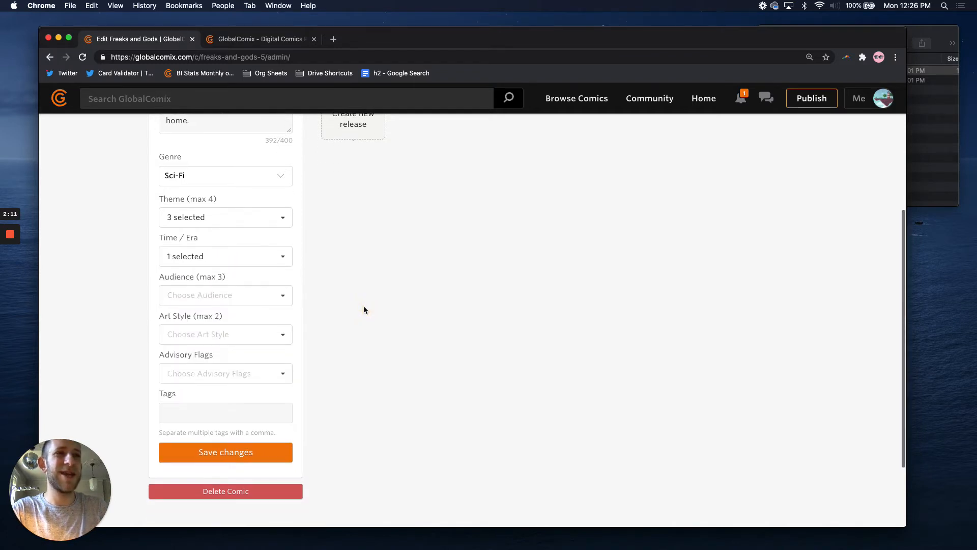
- Add the audience groups and choose Western Comics as the art style
left_click(224, 295)
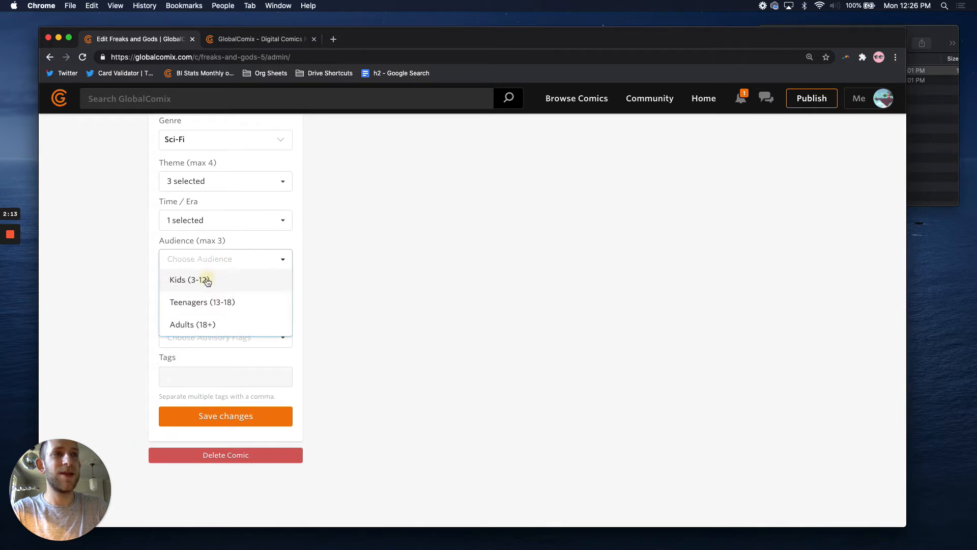
left_click(189, 280)
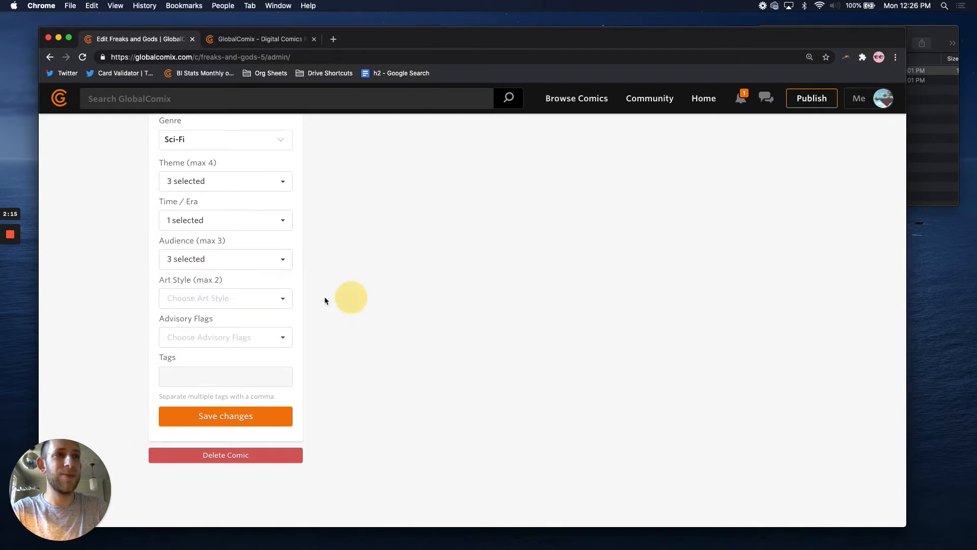
left_click(225, 298)
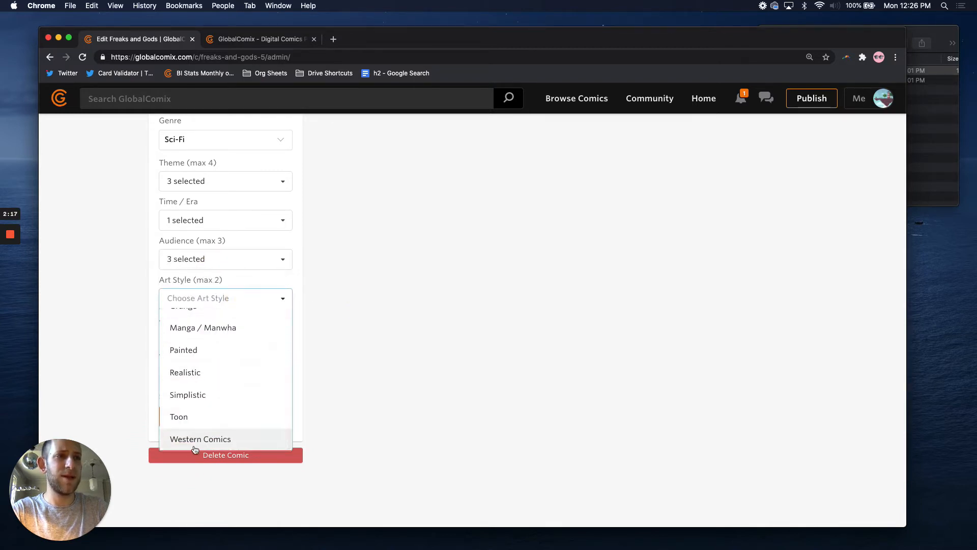
left_click(200, 439)
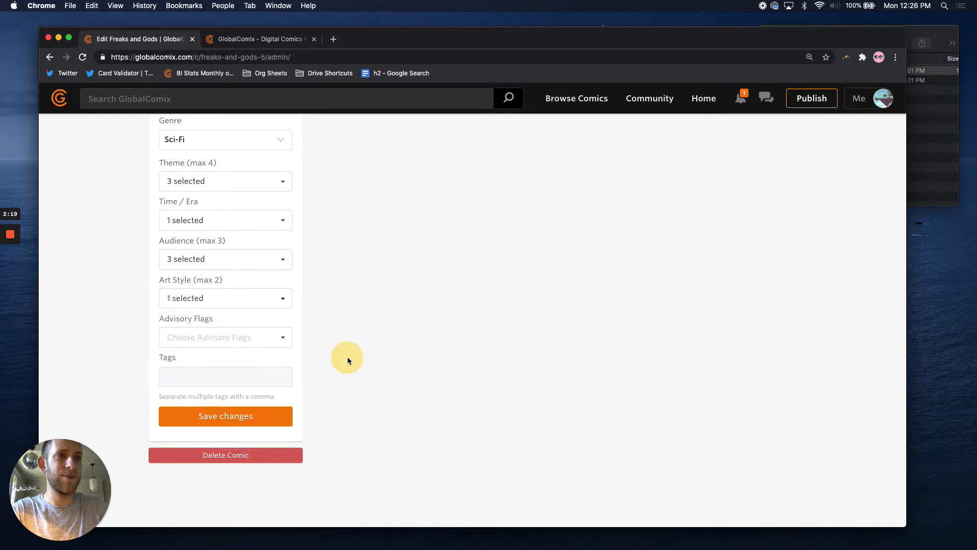
- Add the tags adventure, fantasy, indie comics and save the comic details
left_click(225, 377)
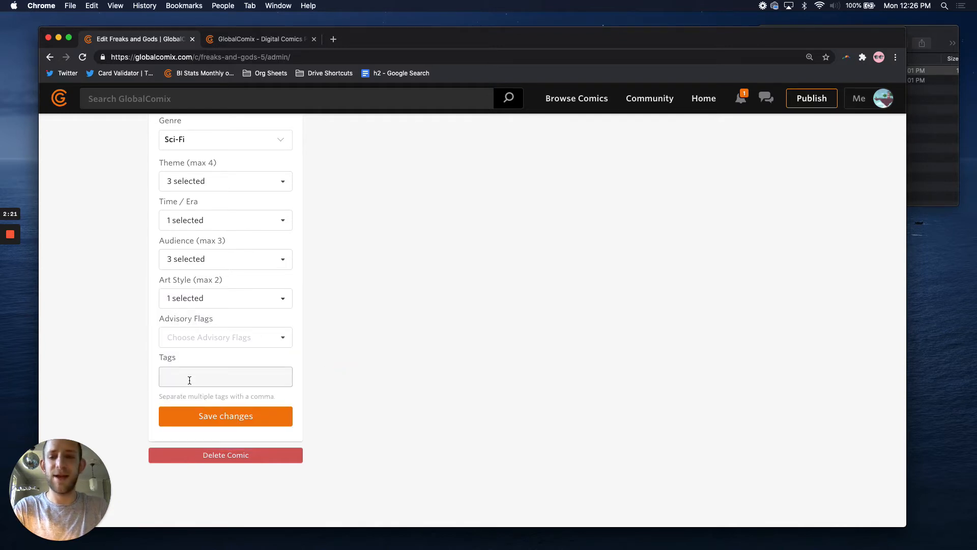
left_click(225, 376)
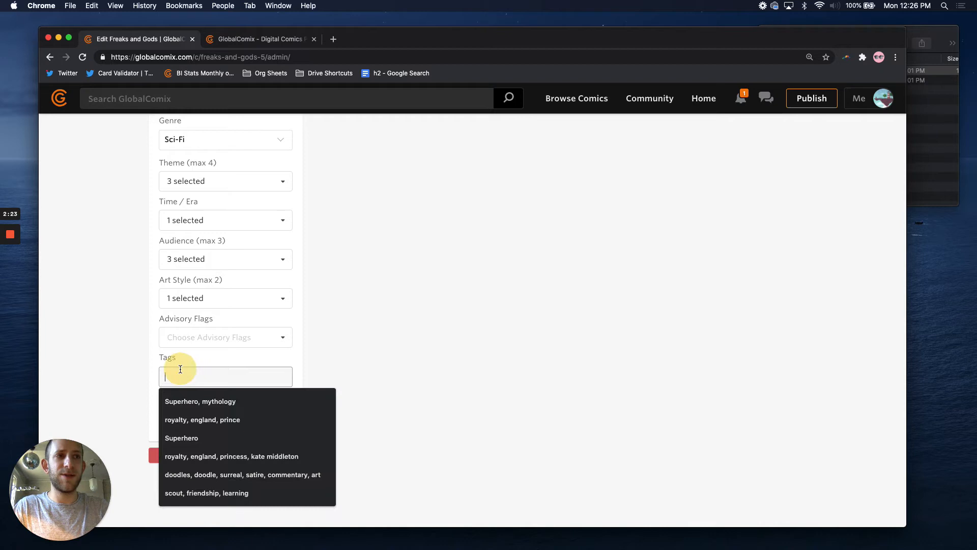
type("adventure")
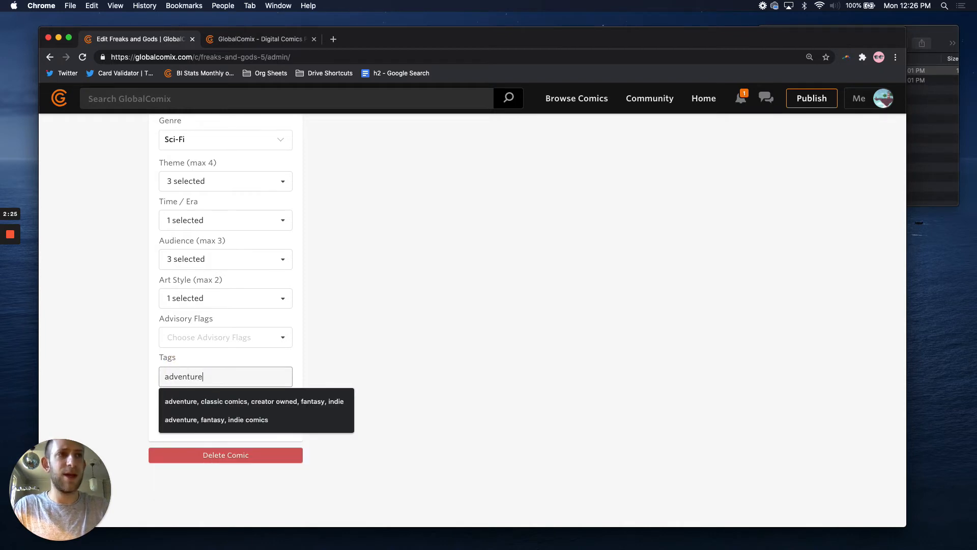
left_click(217, 420)
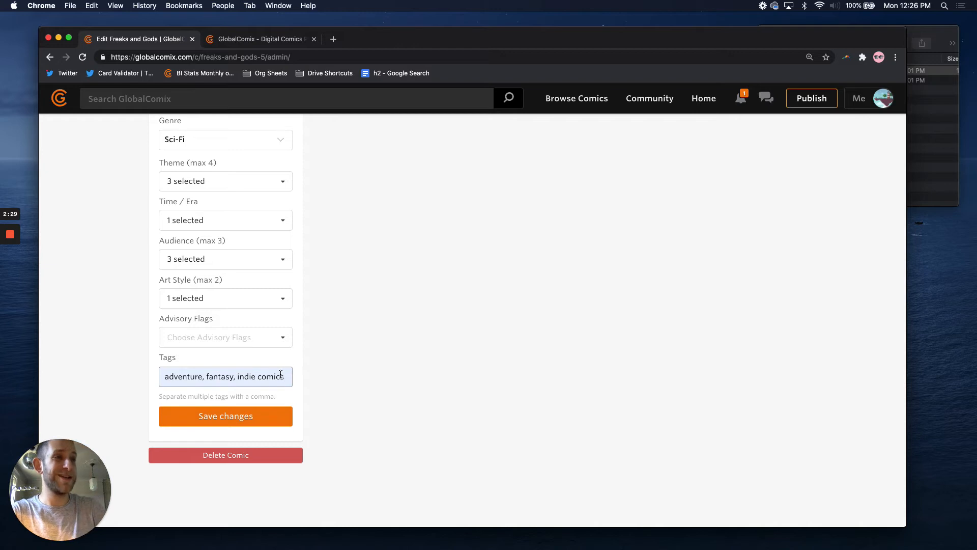
left_click(225, 416)
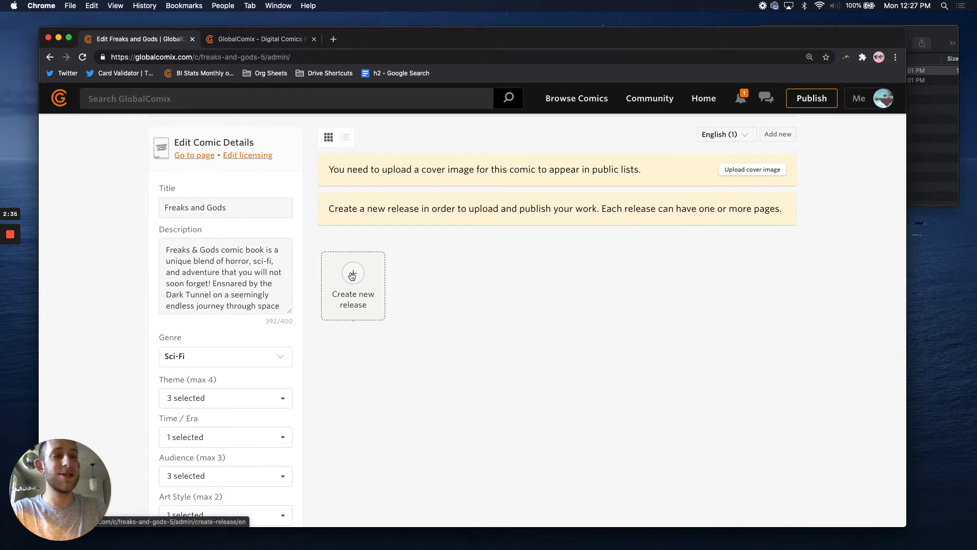
- Create release 'Breadcrumbs in the Cavern of Death' with its horror, sci-fi, adventure synopsis
left_click(353, 285)
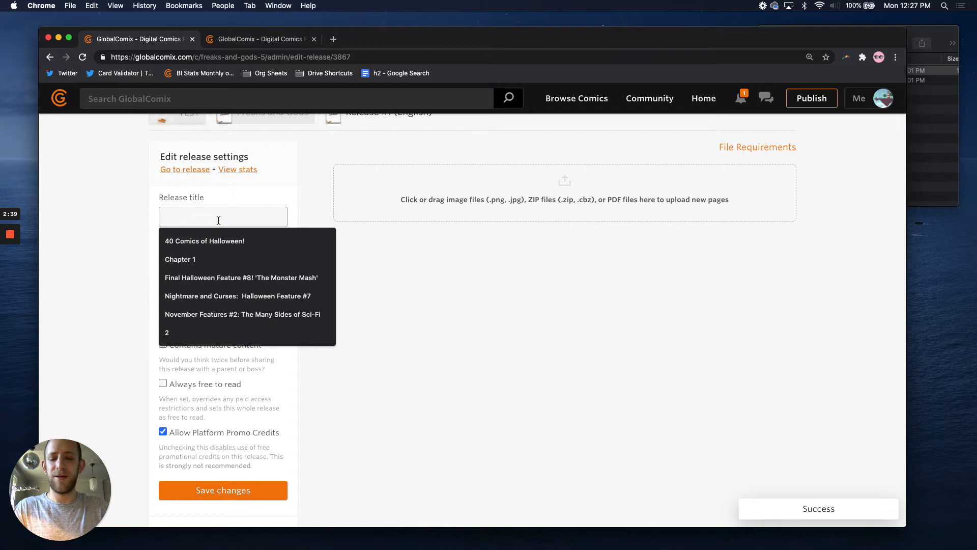
type("Breadcru")
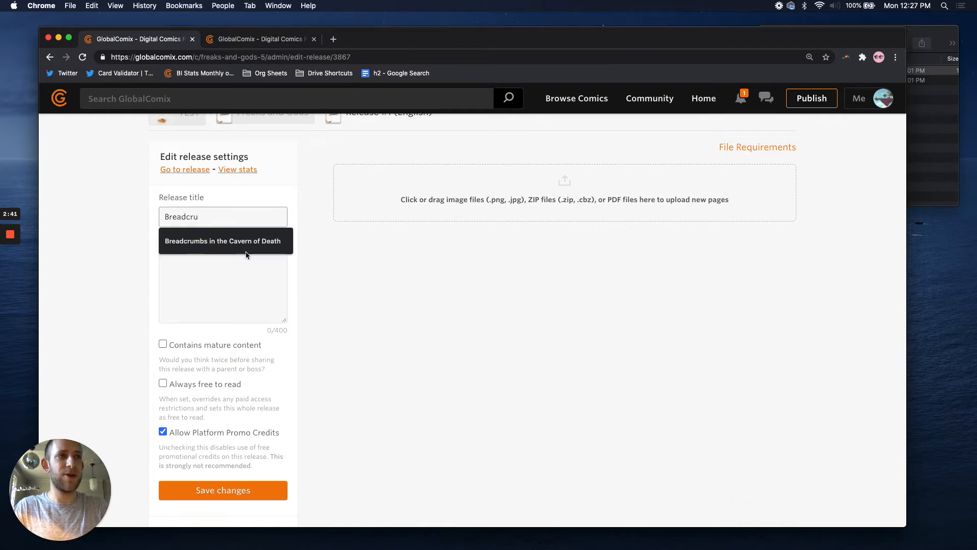
left_click(225, 241)
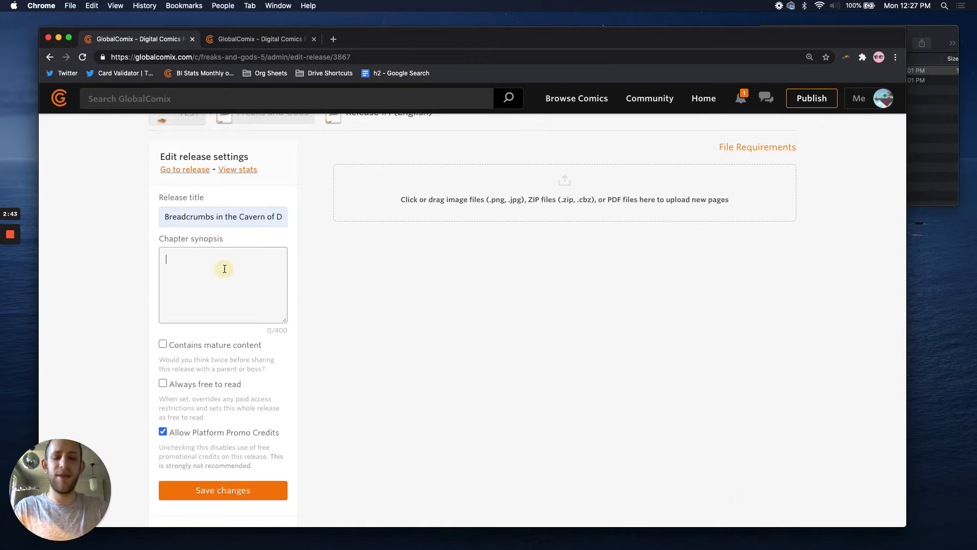
type("Freaks & Gods comic book is a unique blend of horror, sci-fi, and adventure that you will not soon forget! Ensnared by the Dark Tunnel on a seemingly endless journey through space and time, the")
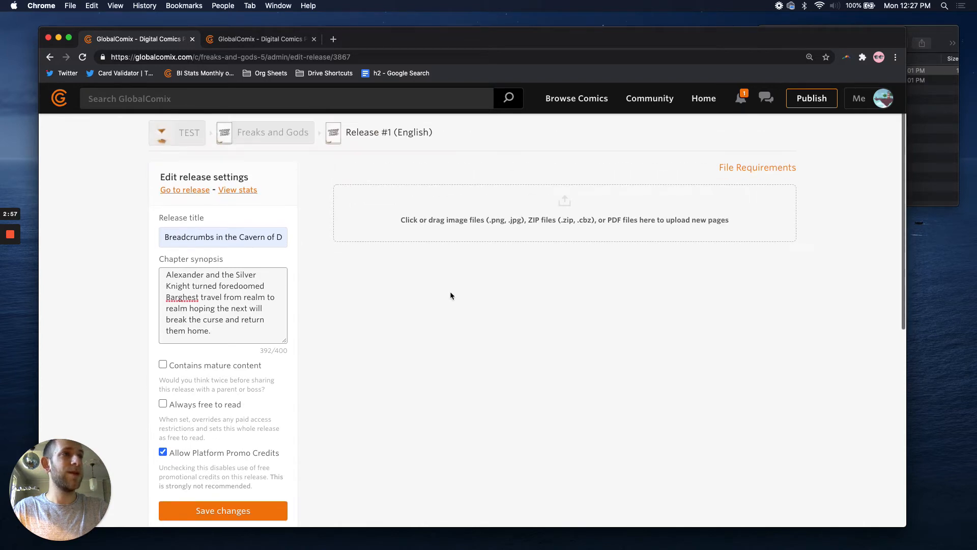
left_click(222, 511)
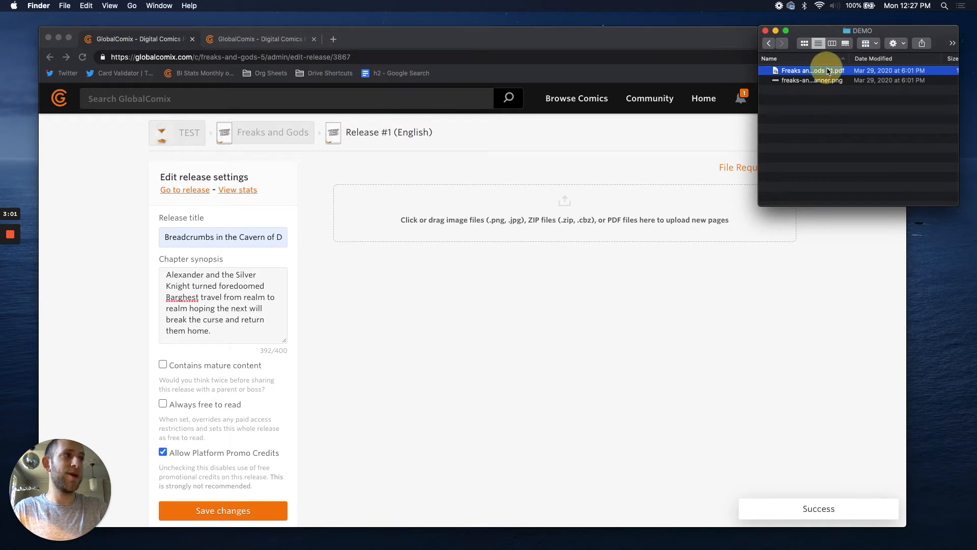
- Upload the comic PDF from Finder into the release's drop zone
left_click_drag(811, 70, 564, 220)
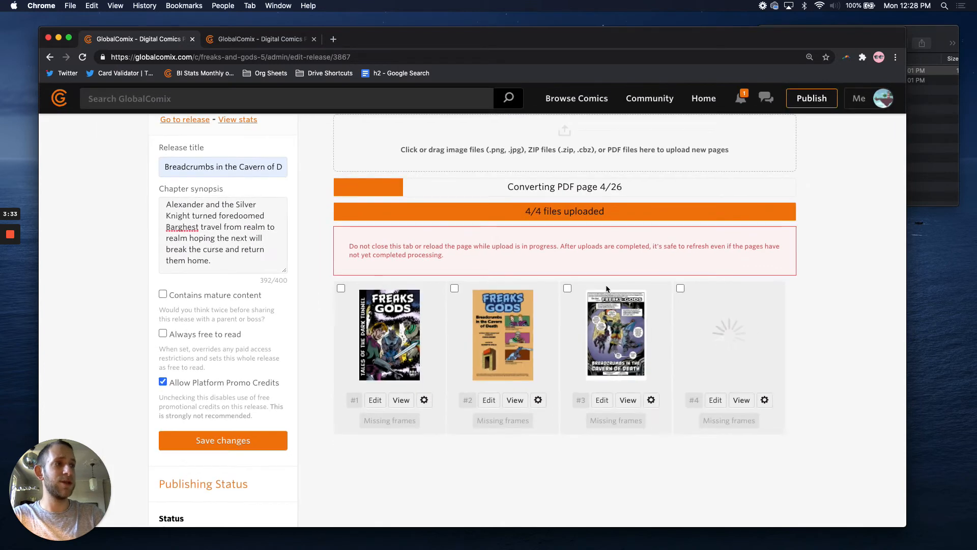
scroll("down", 3)
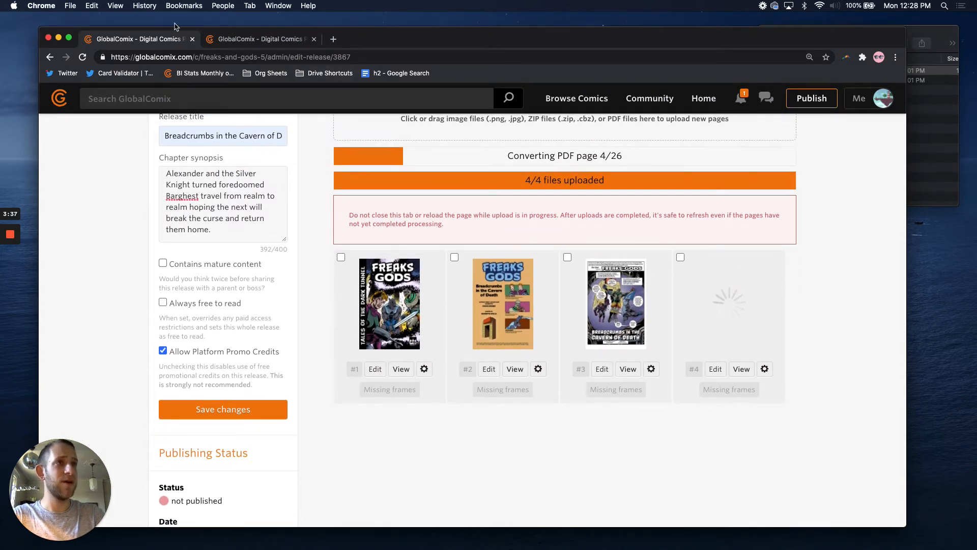
left_click(261, 39)
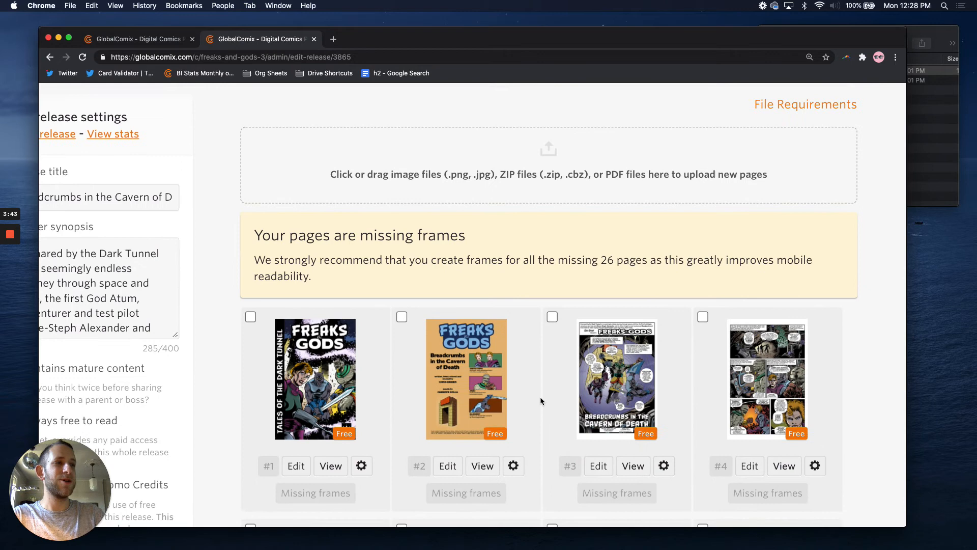
- Scroll through the processed release's page list to review page access labels
scroll("down", 3)
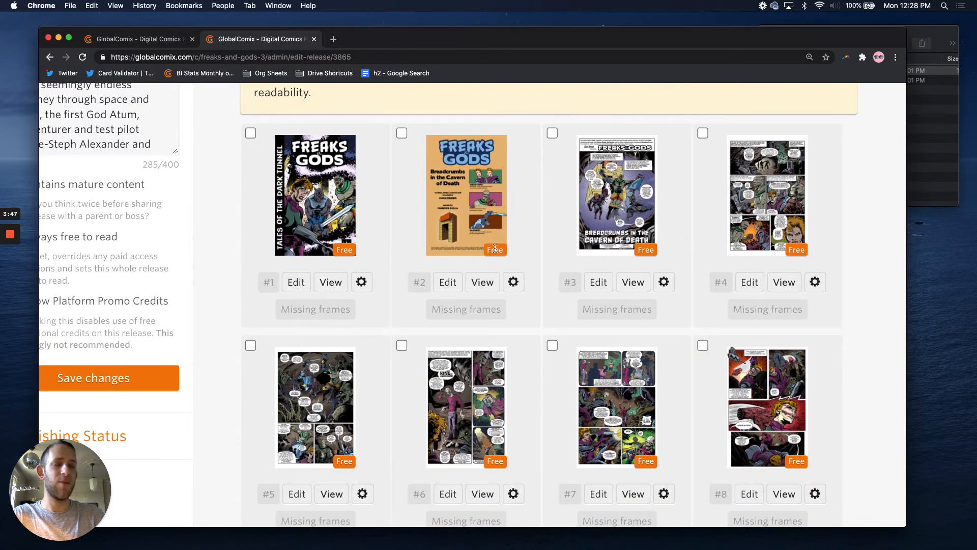
scroll("down", 3)
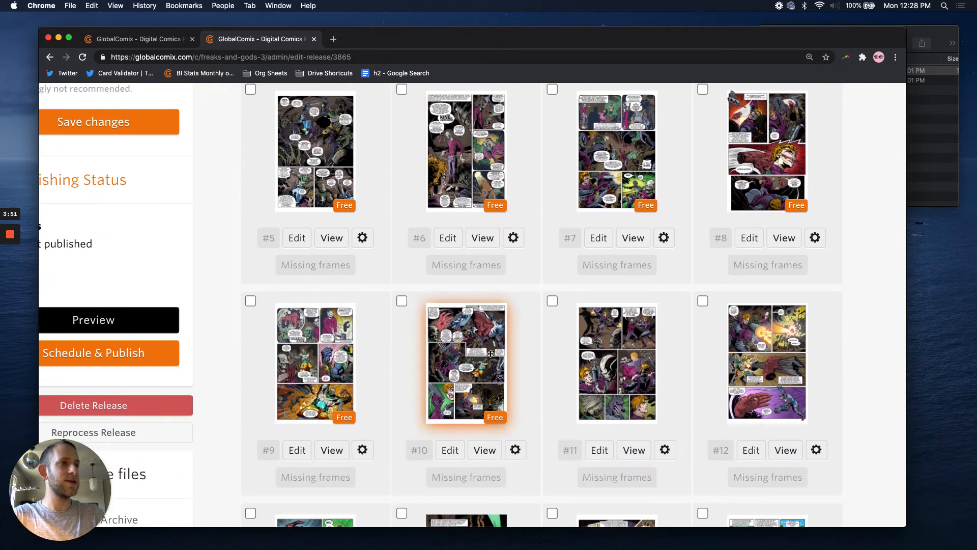
scroll("down", 3)
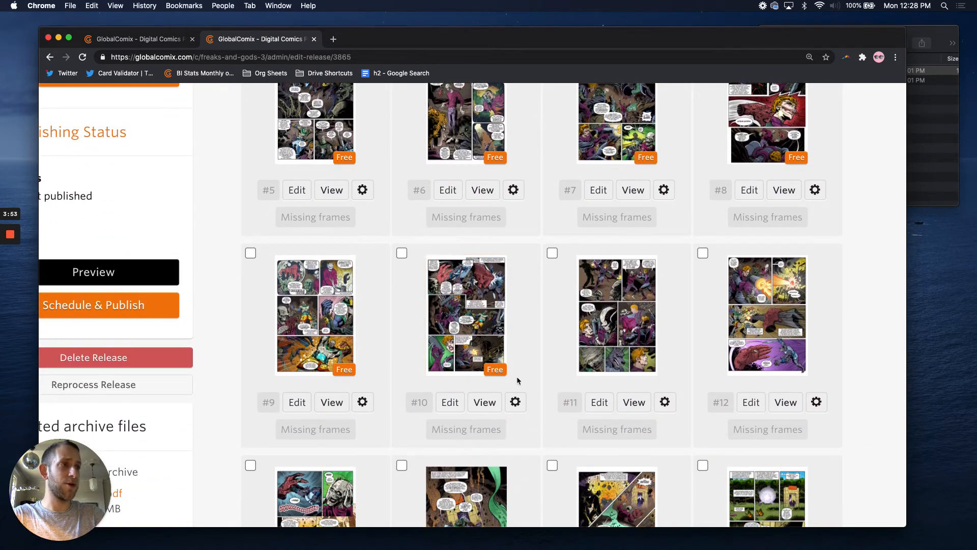
scroll("down", 3)
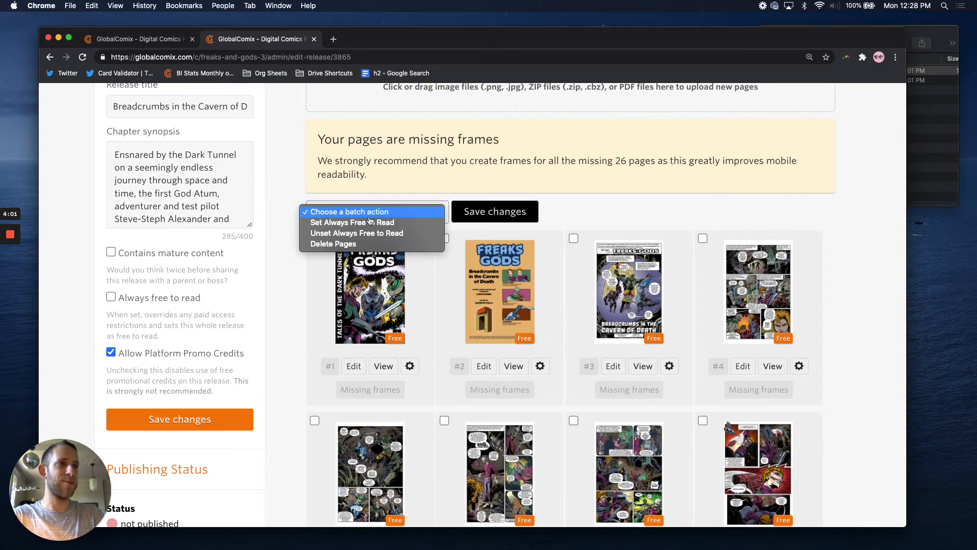
mouse_move(352, 222)
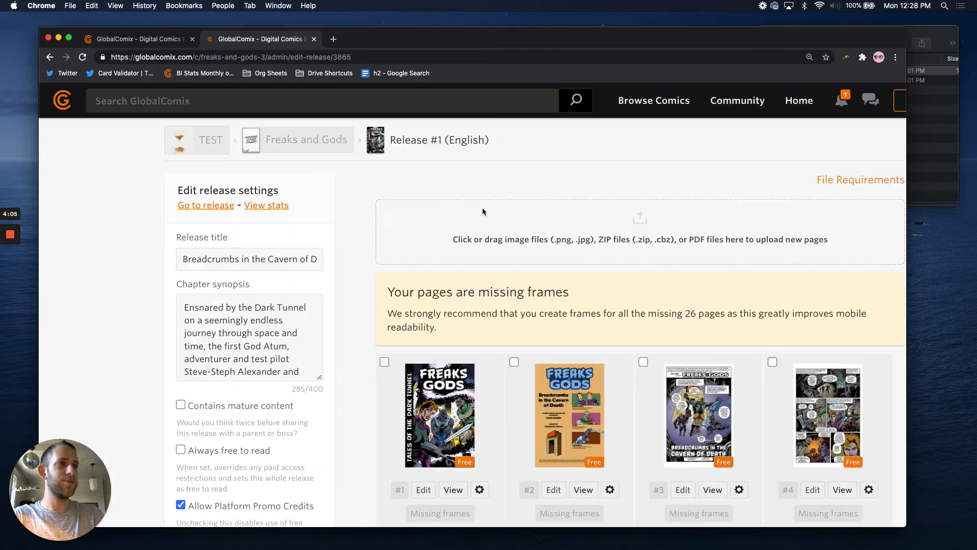
scroll("down", 3)
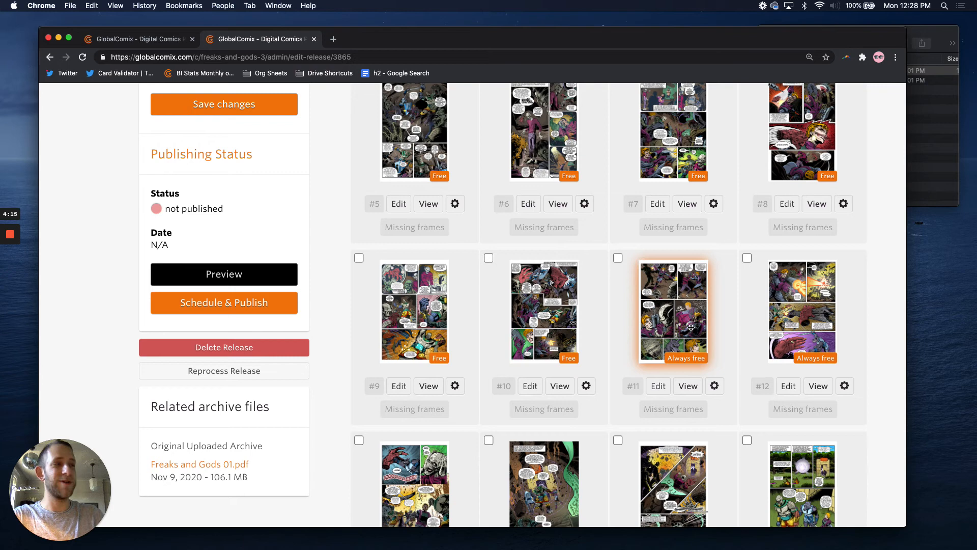
- Scroll further down the release pages to reach pages #11 and #12
scroll("down", 3)
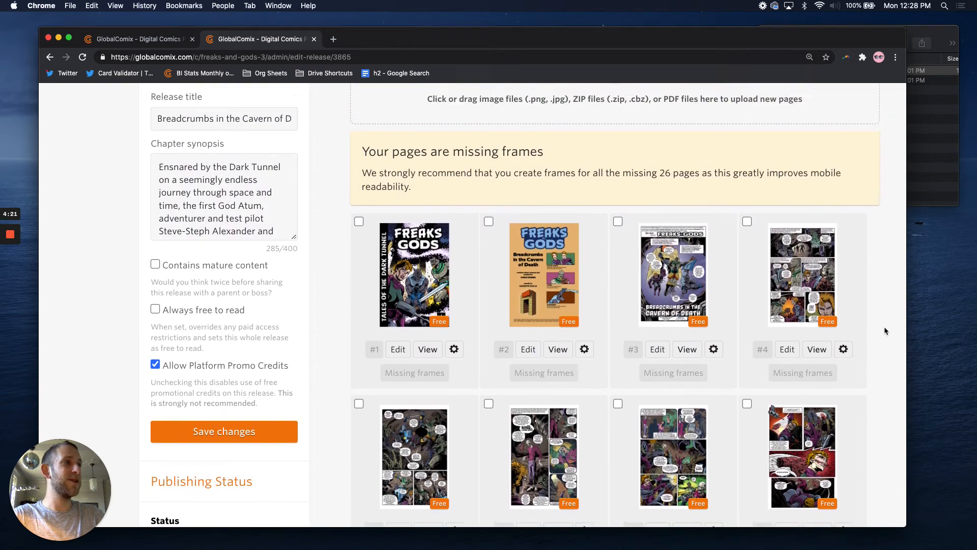
scroll("down", 3)
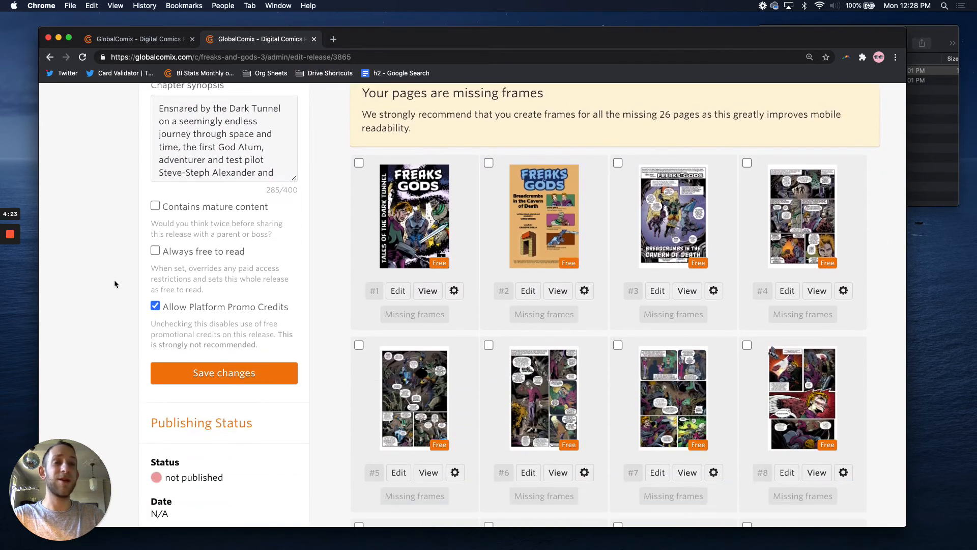
mouse_move(224, 373)
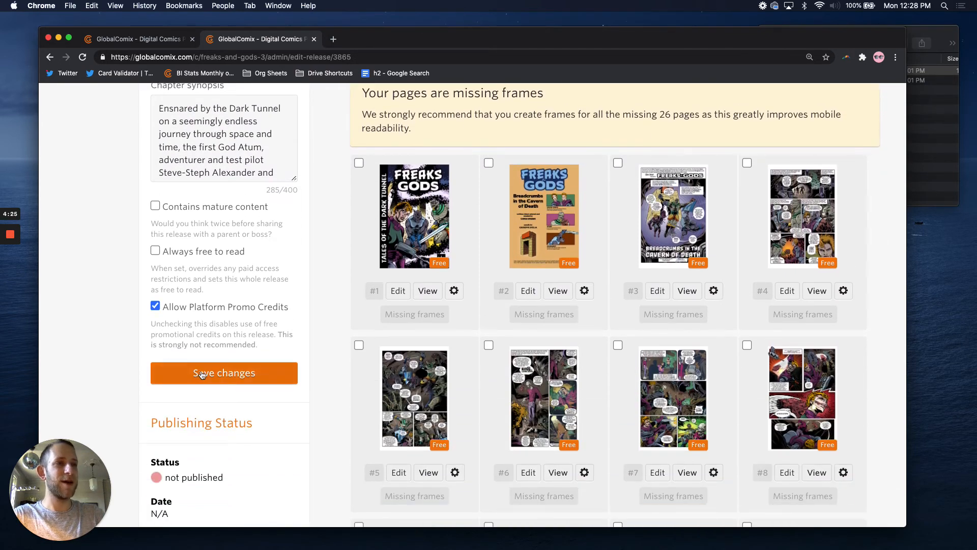
scroll("down", 3)
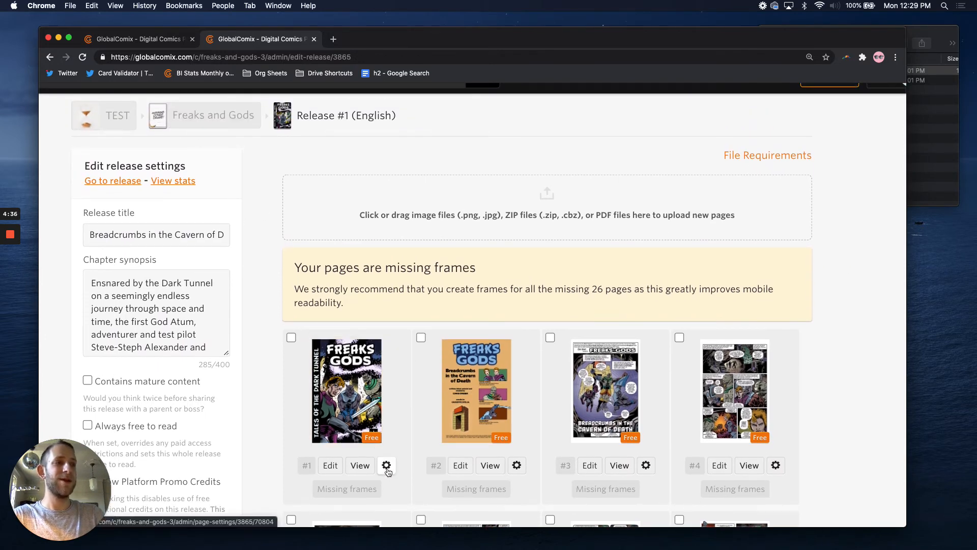
- Set page #1's artwork as the cover image and upload the crop
left_click(387, 465)
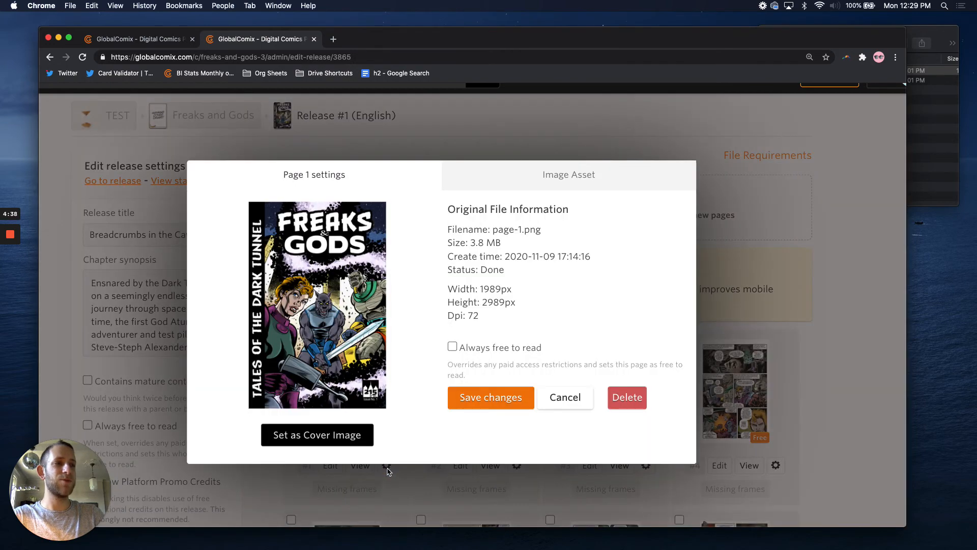
left_click(316, 434)
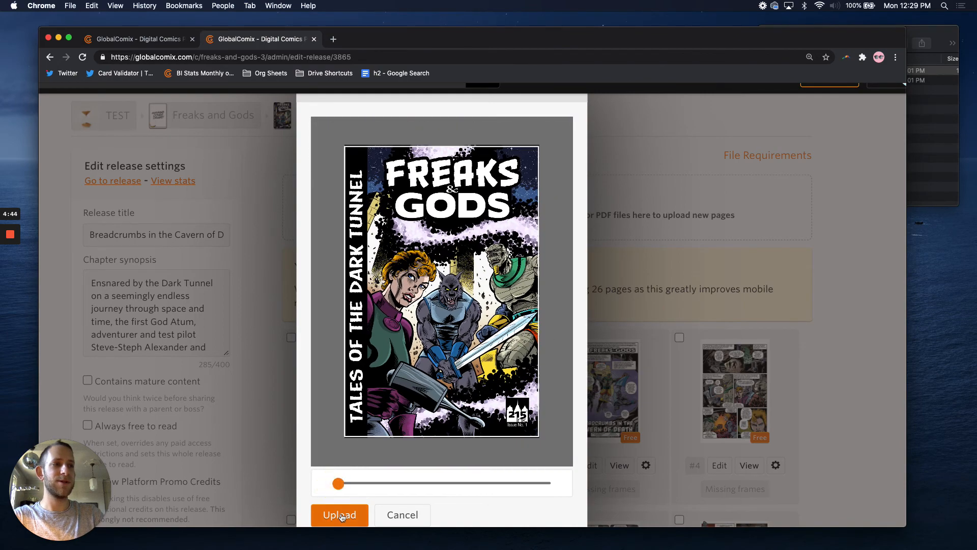
left_click(339, 514)
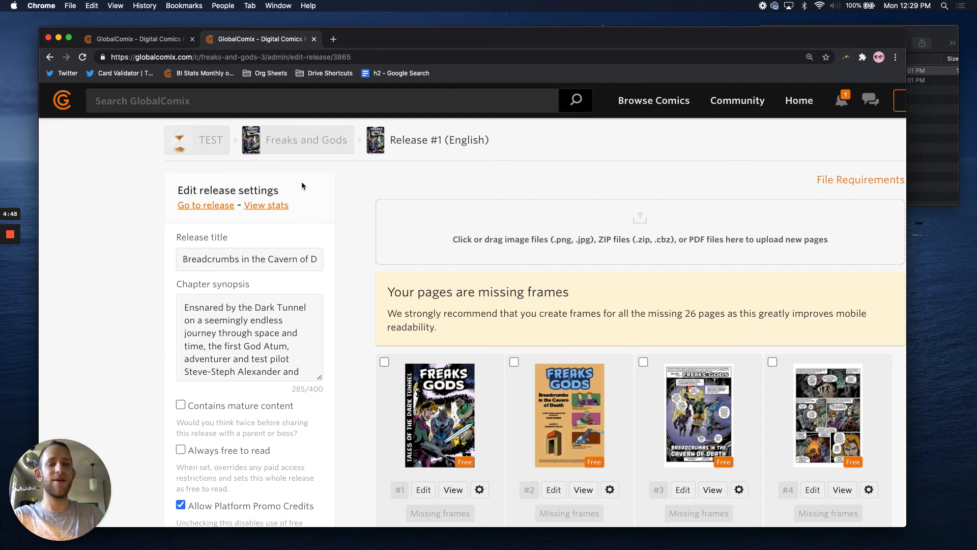
- Preview the release in the reader in a new tab, then return to the release editor
scroll("down", 3)
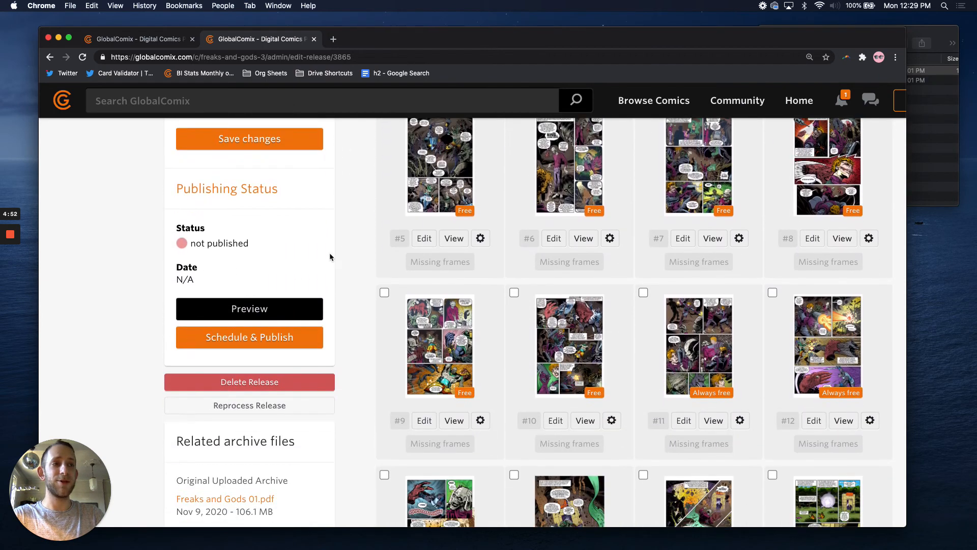
left_click(249, 309)
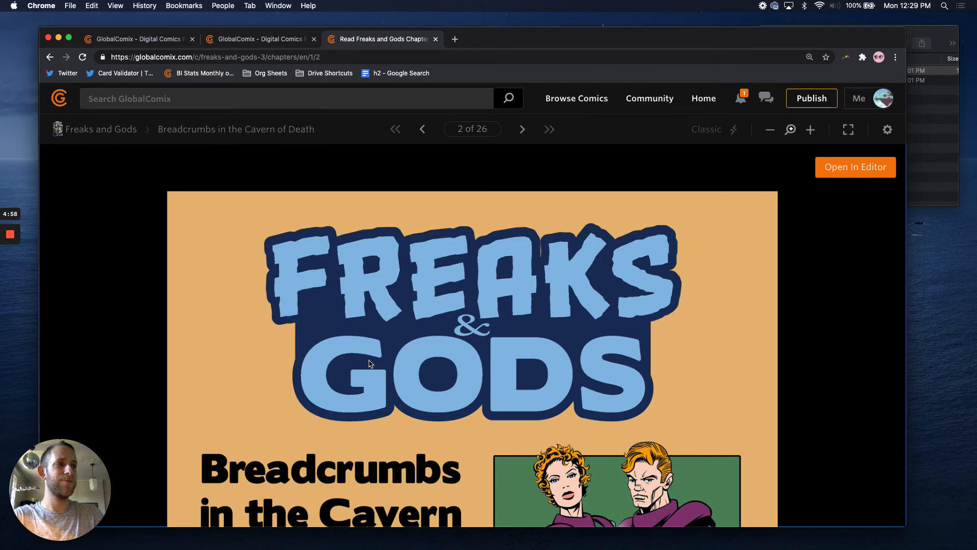
left_click(523, 129)
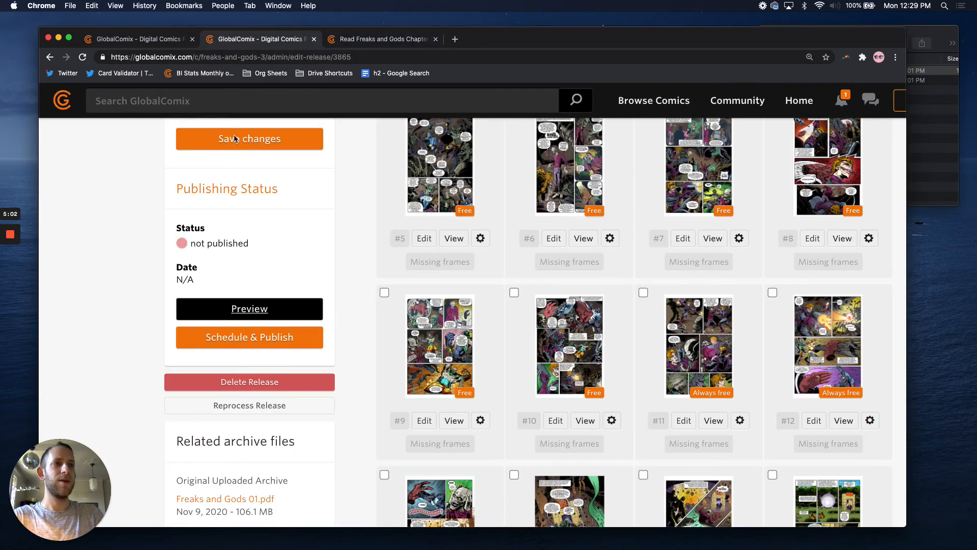
- Schedule publishing for November 18, 2020 at 01:35 PM, America/New_York timezone
left_click(249, 336)
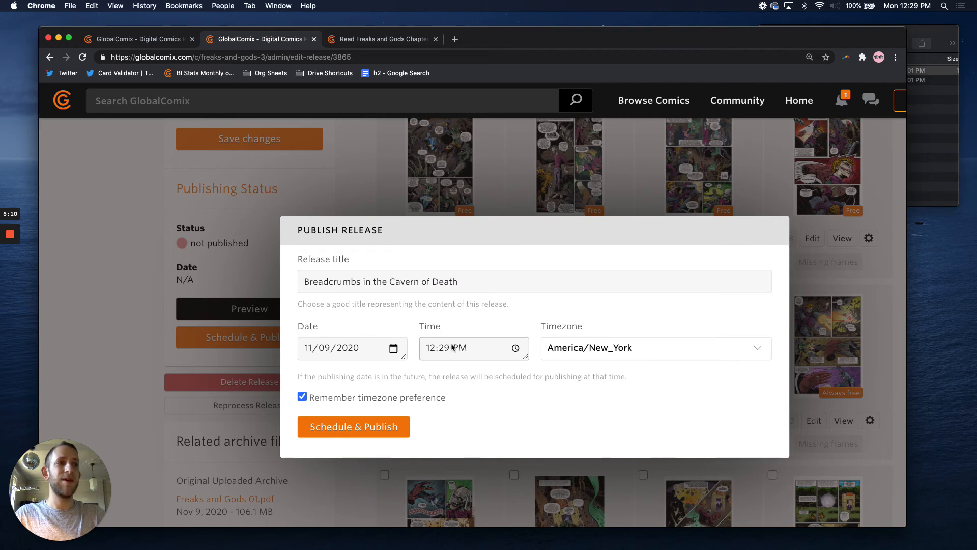
left_click(391, 347)
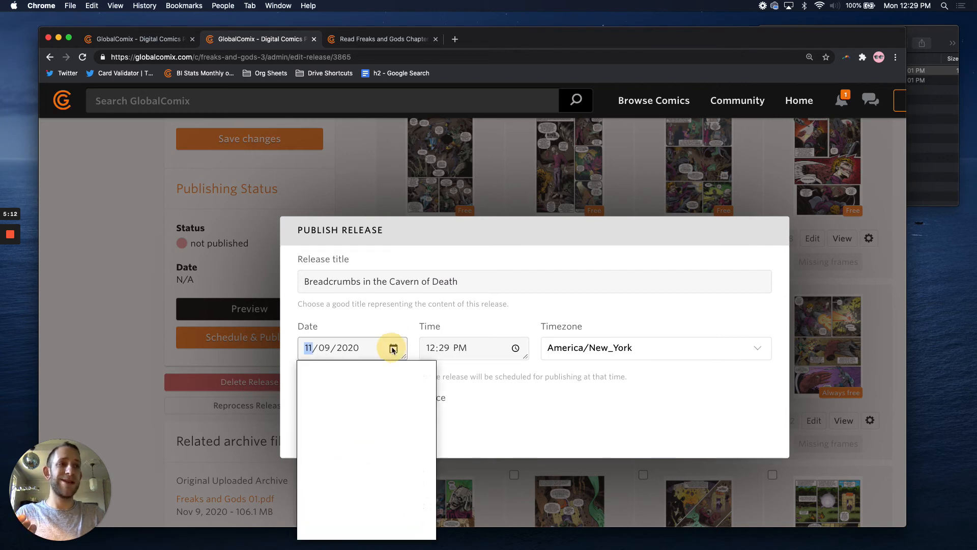
left_click(392, 347)
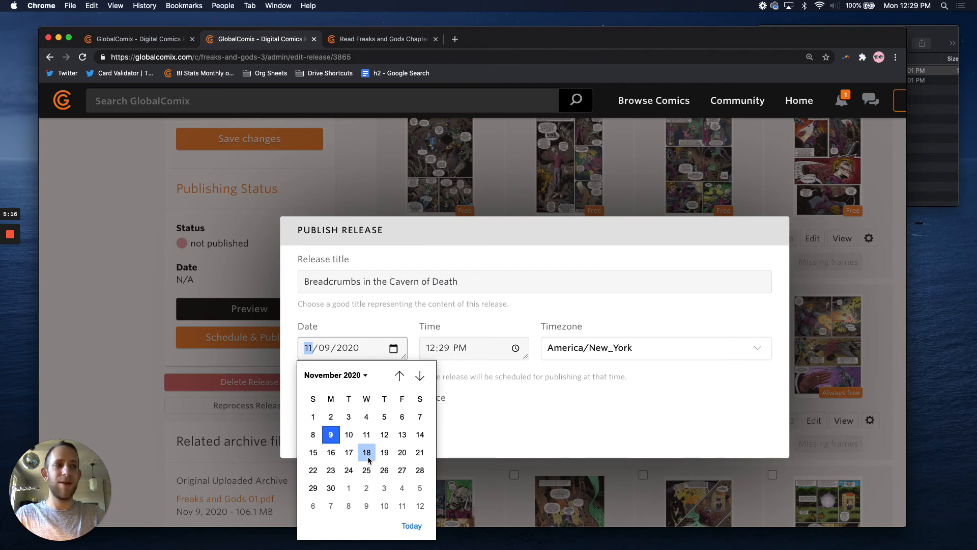
left_click(367, 452)
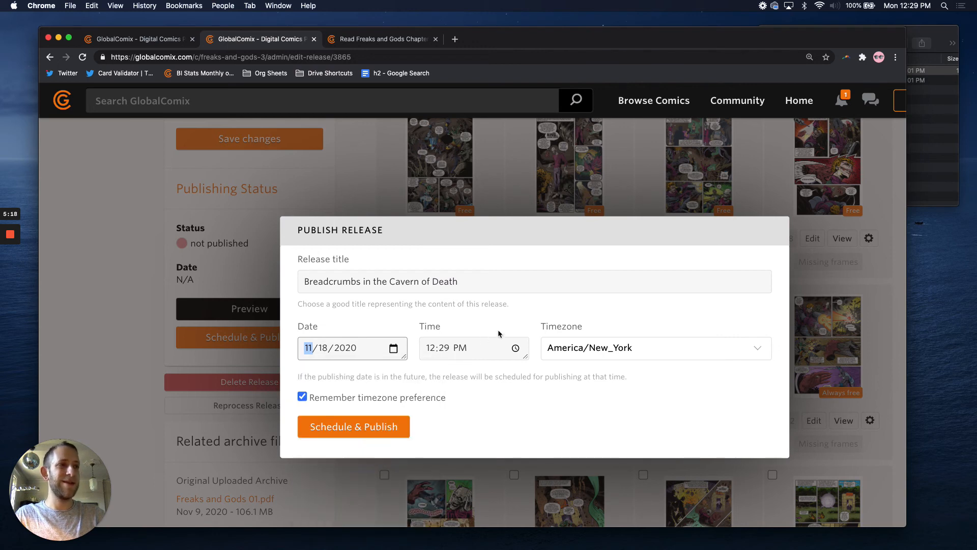
left_click(433, 348)
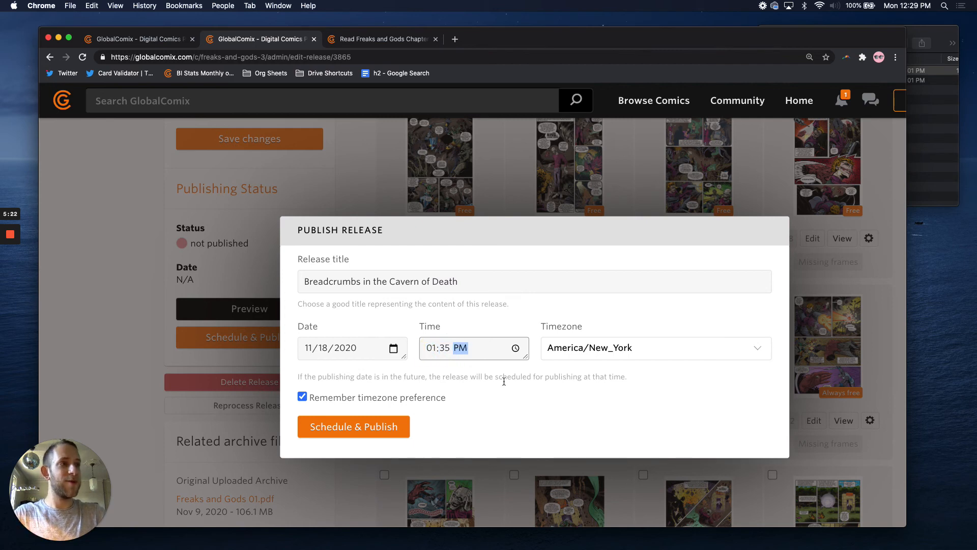
left_click(655, 347)
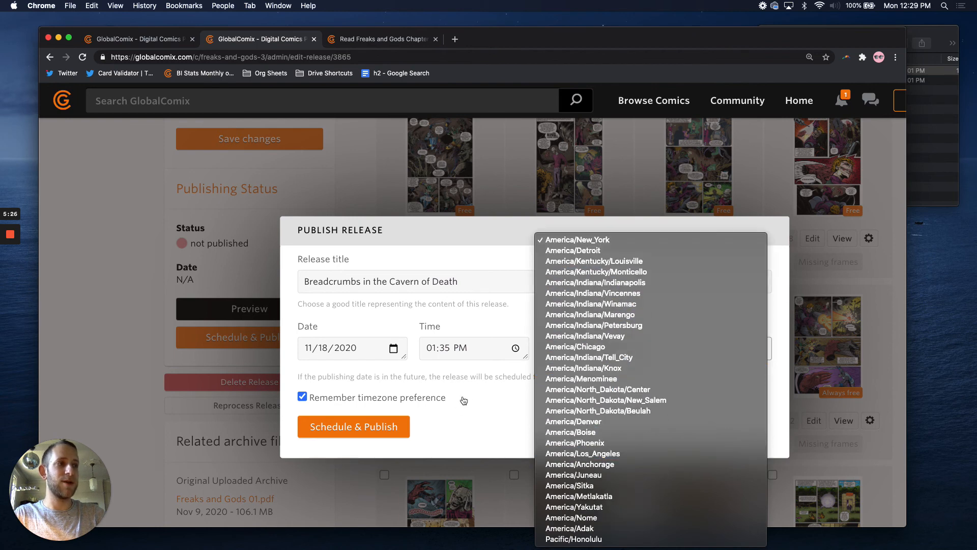
left_click(576, 239)
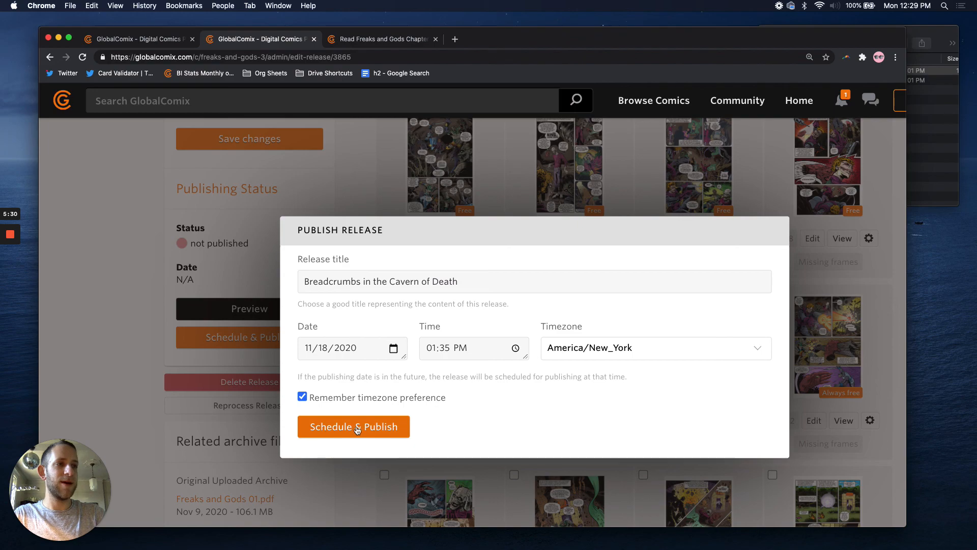
left_click(353, 426)
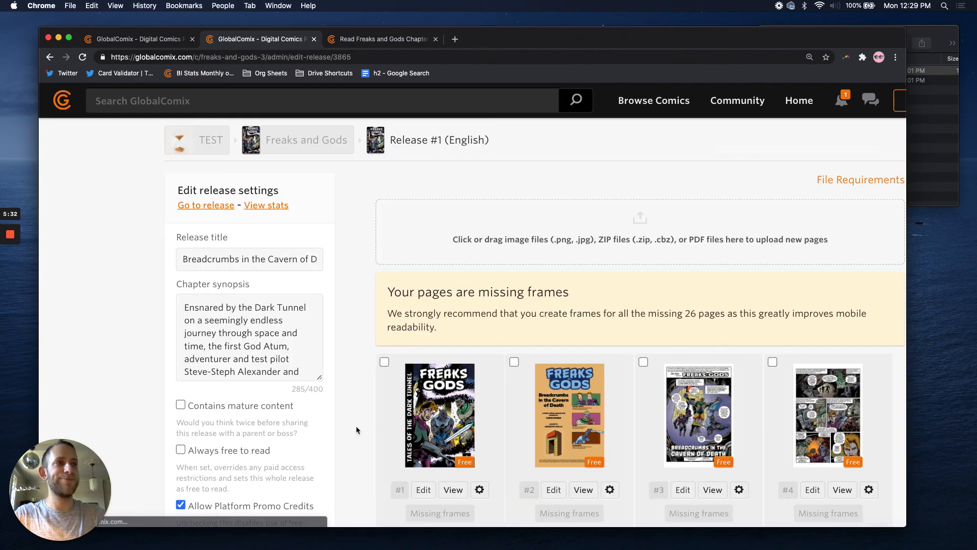
scroll("down", 3)
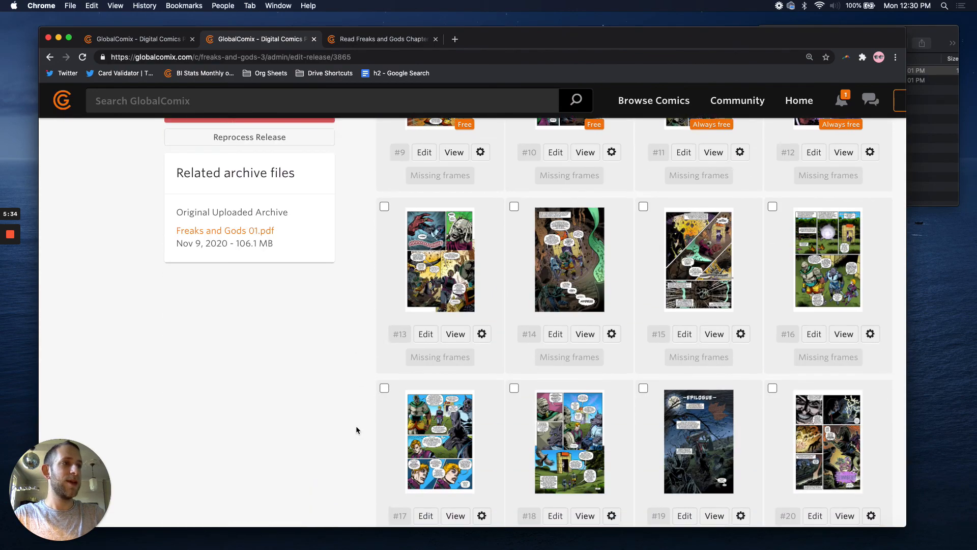